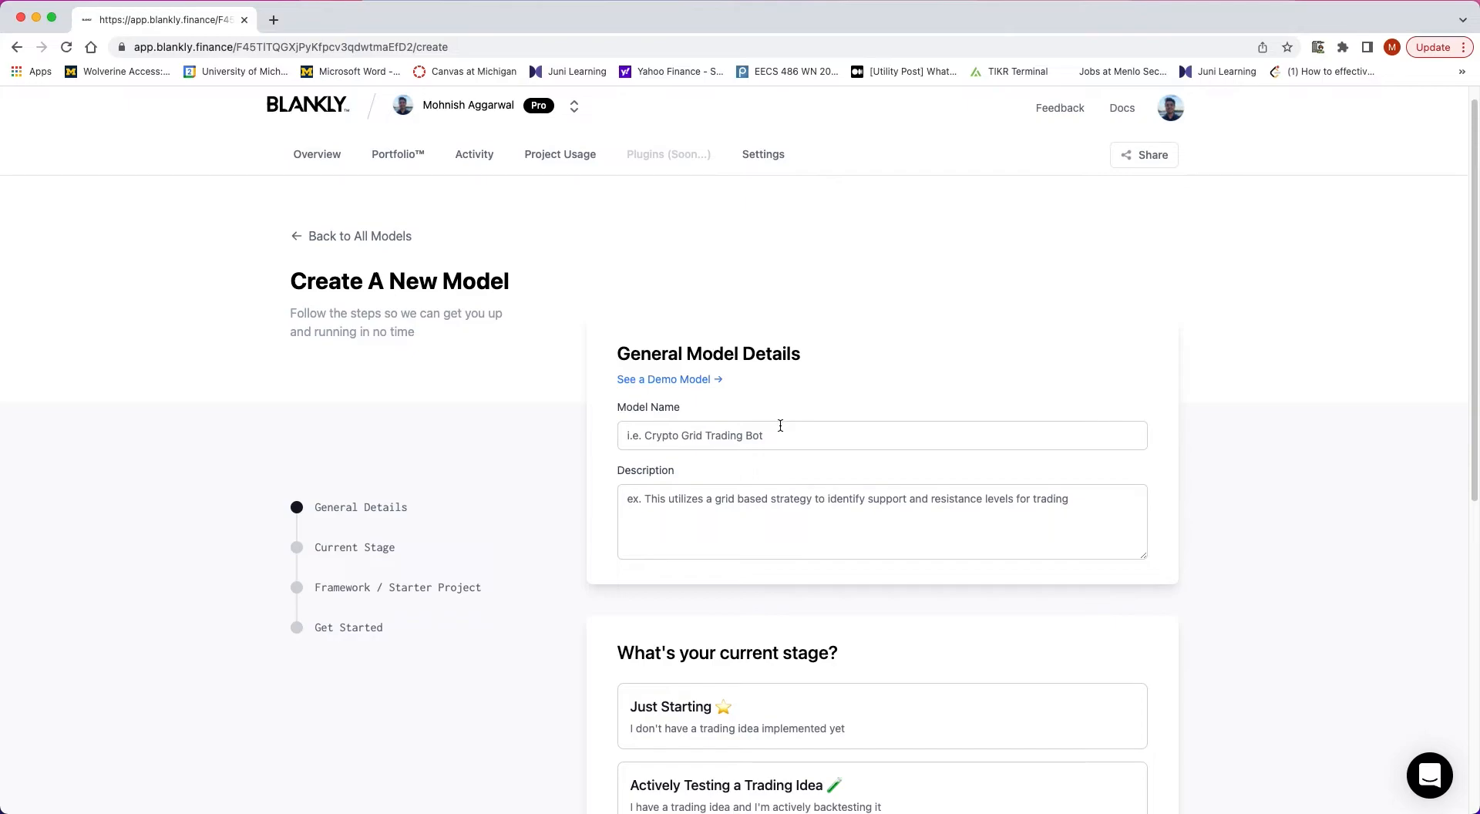
Name the model 'RSI Trading Bot' and describe it as buying at RSI 30, selling at 70.
{"action": "type", "text": "R"}
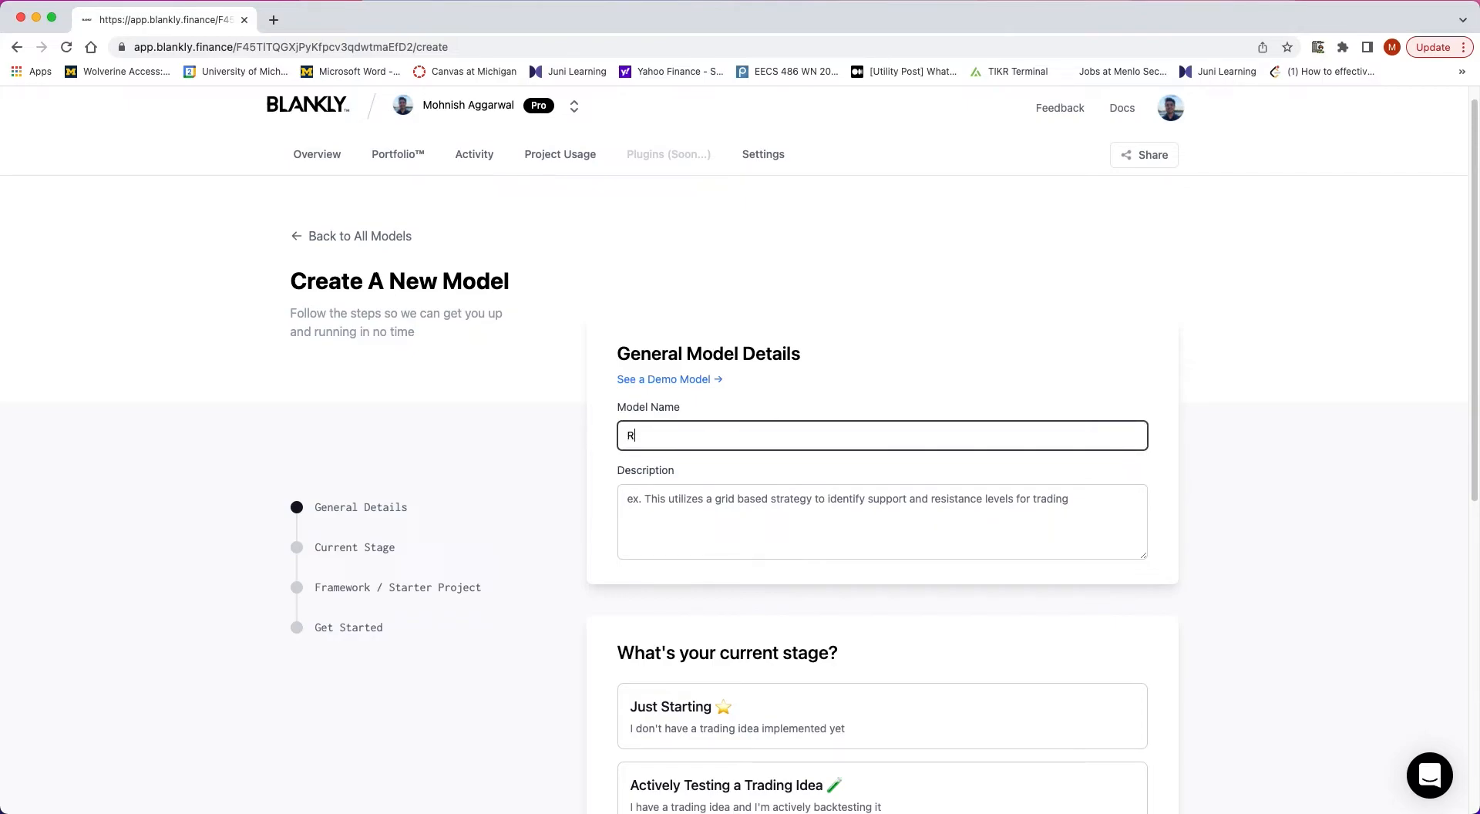
{"action": "type", "text": "SI Trading Bot"}
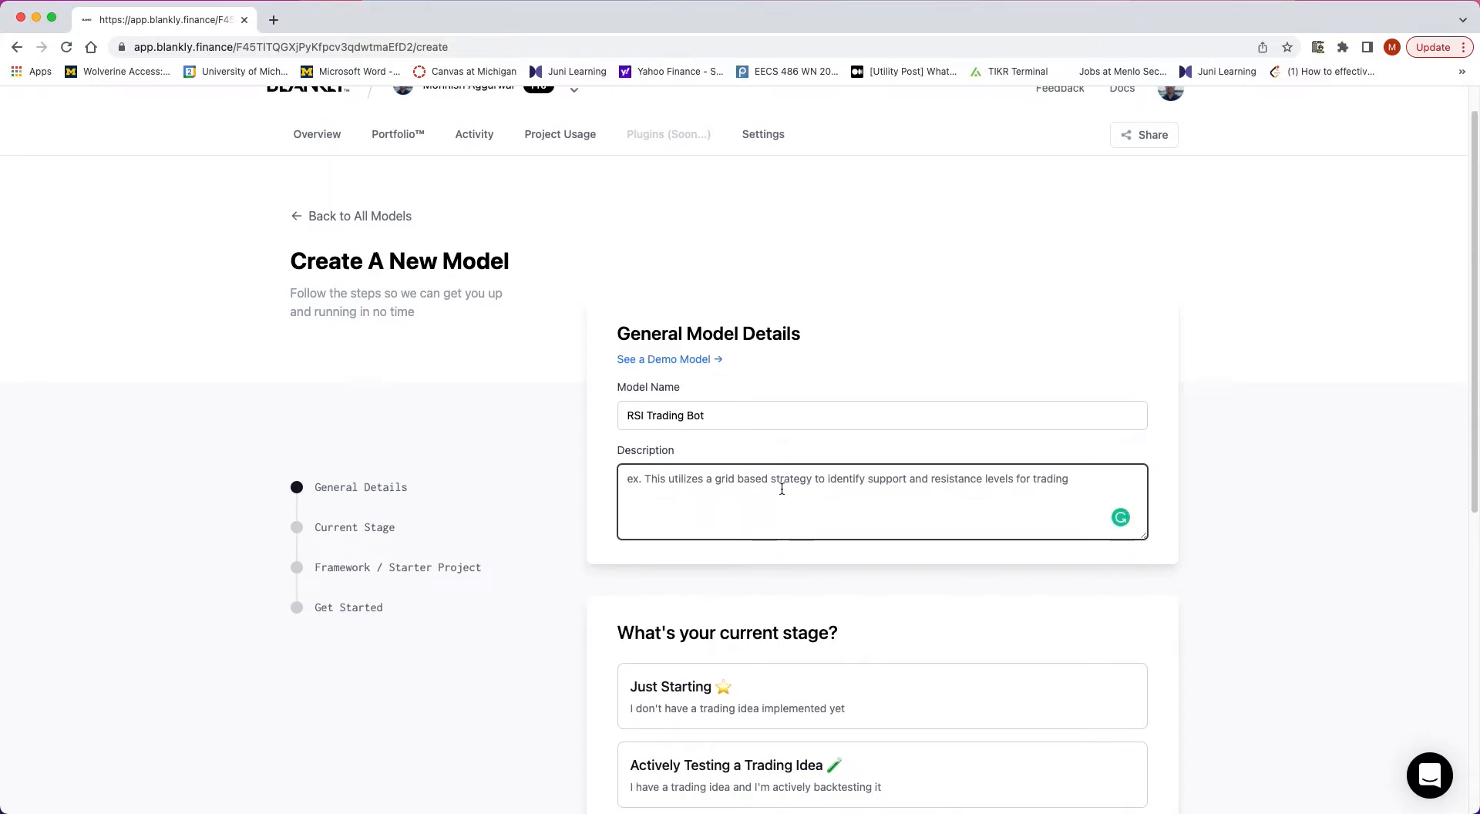
{"action": "type", "text": "Our"}
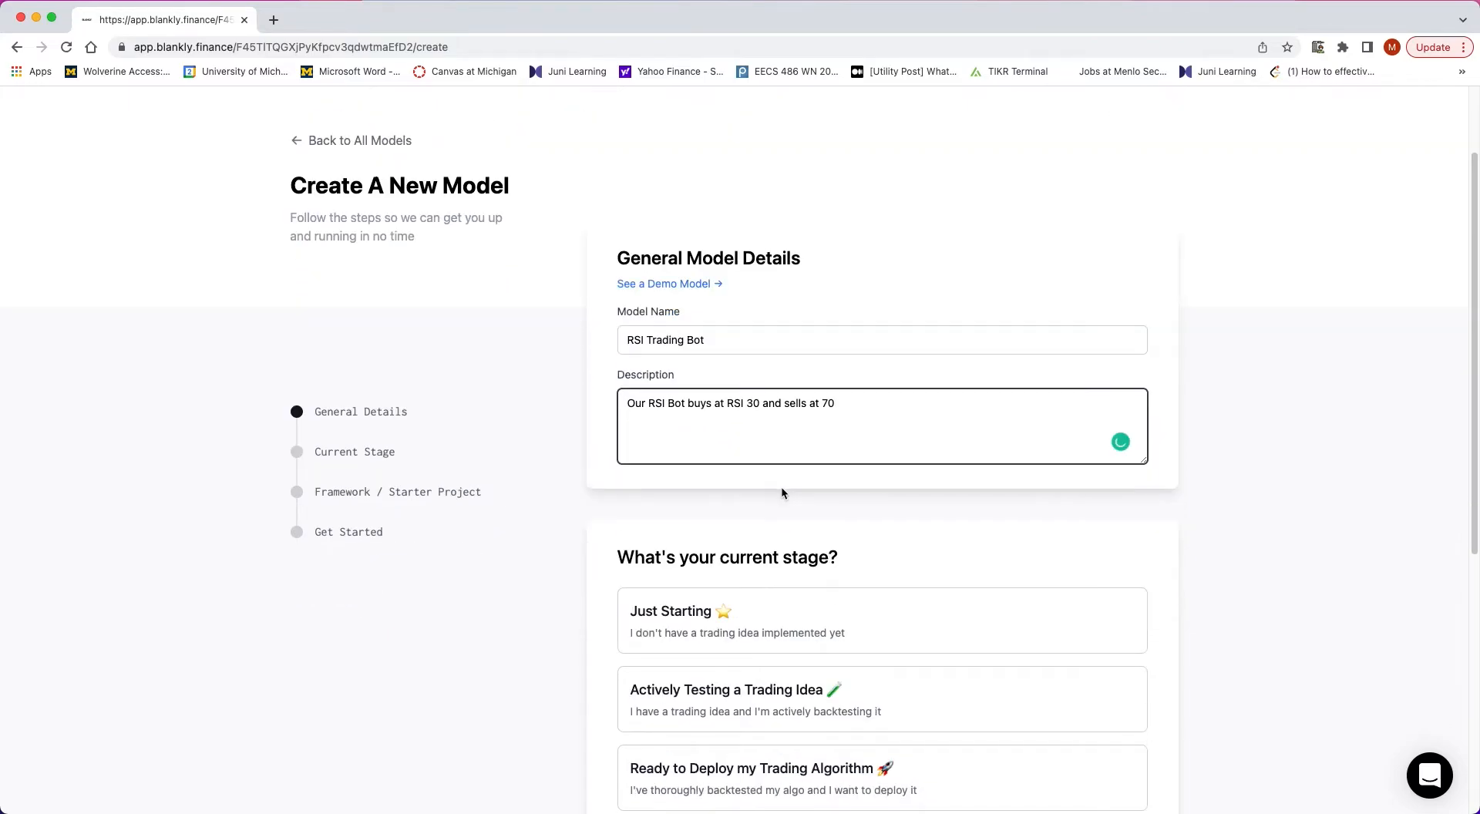
Choose Just Starting stage with the Blankly framework and start the model setup.
{"action": "scroll", "scroll_direction": "down", "scroll_amount": 3}
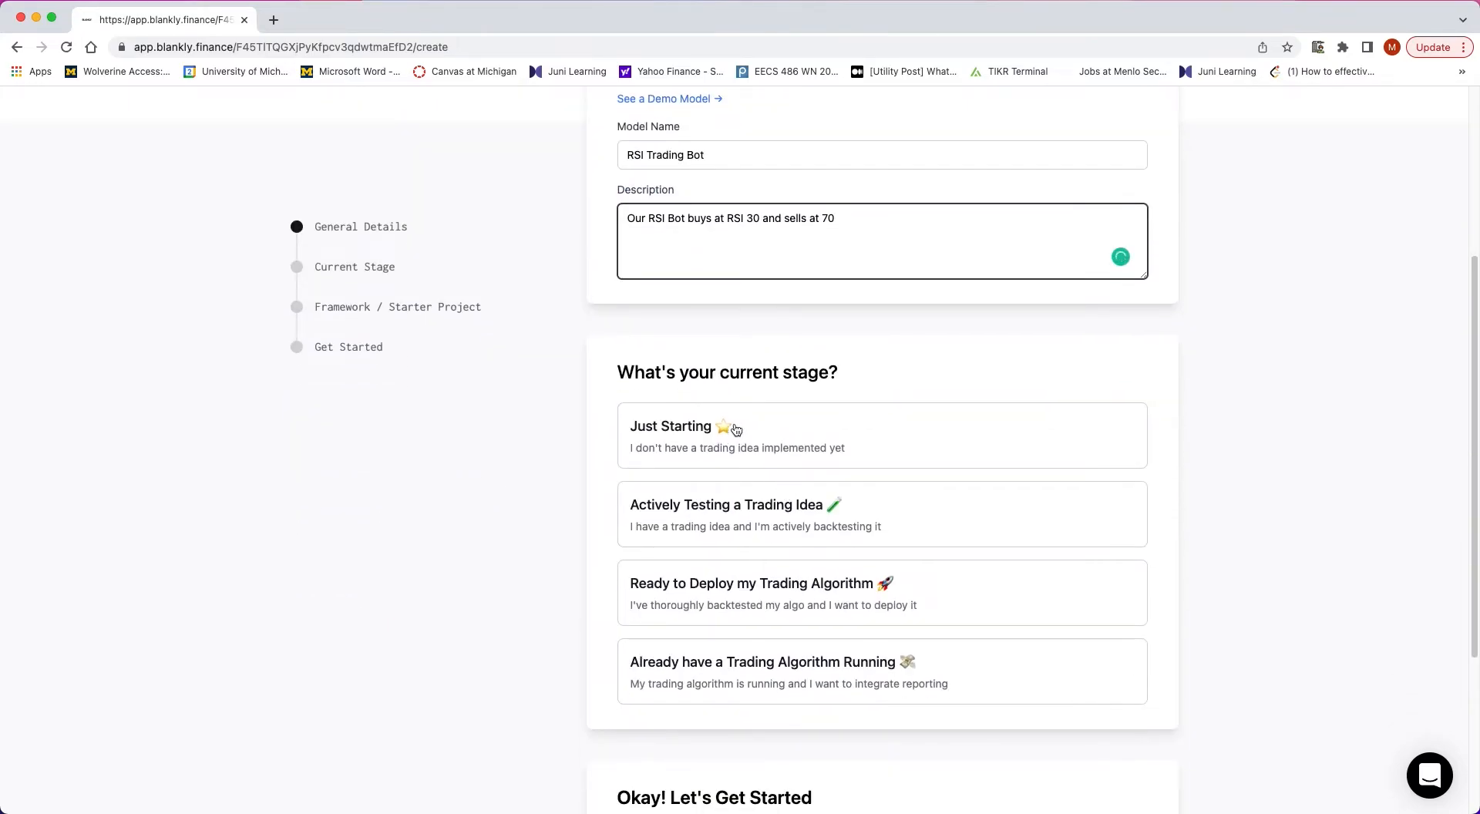
{"action": "mouse_move", "coordinate": [737, 415]}
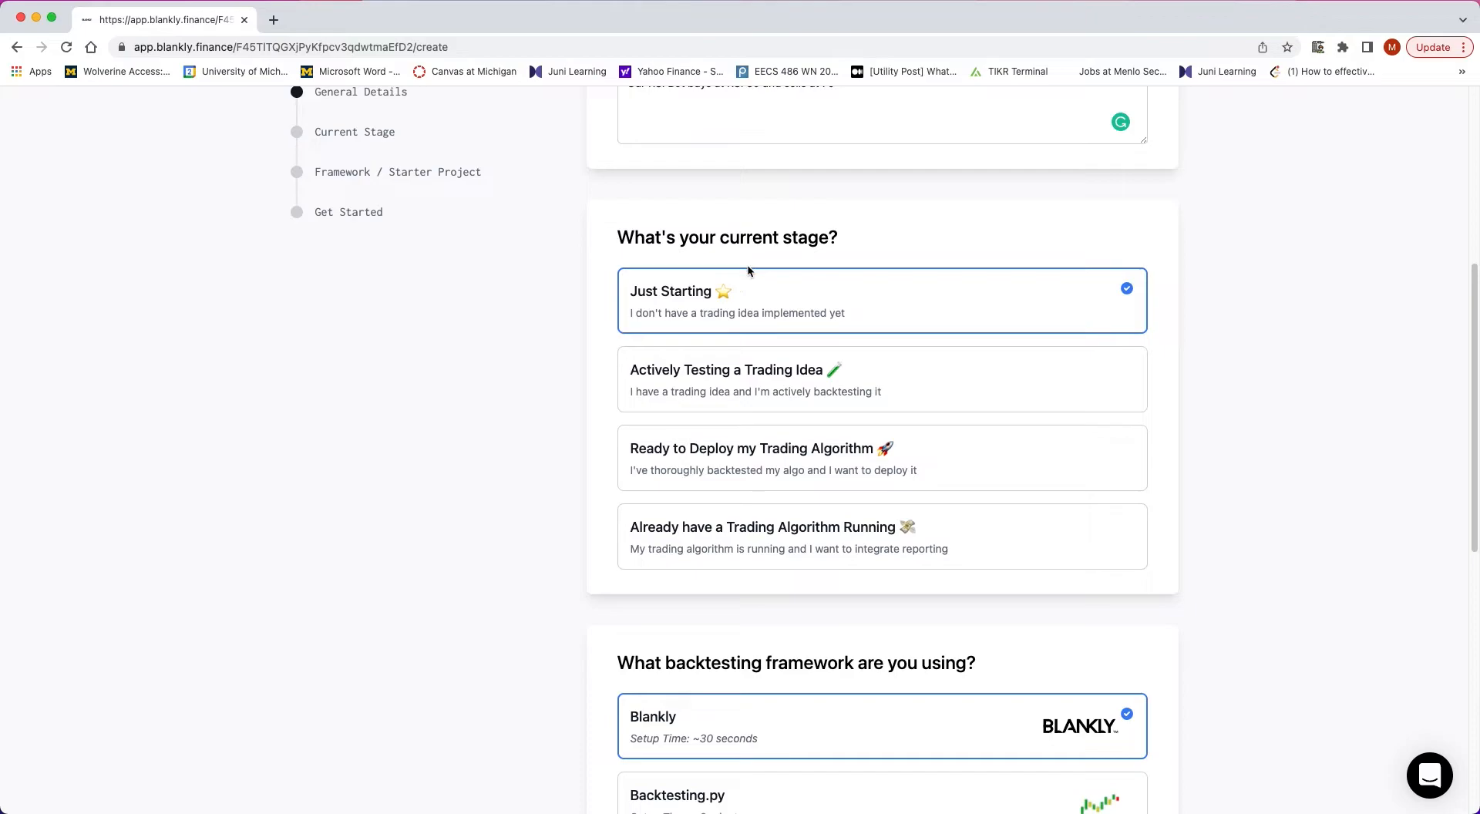
{"action": "scroll", "scroll_direction": "down", "scroll_amount": 3}
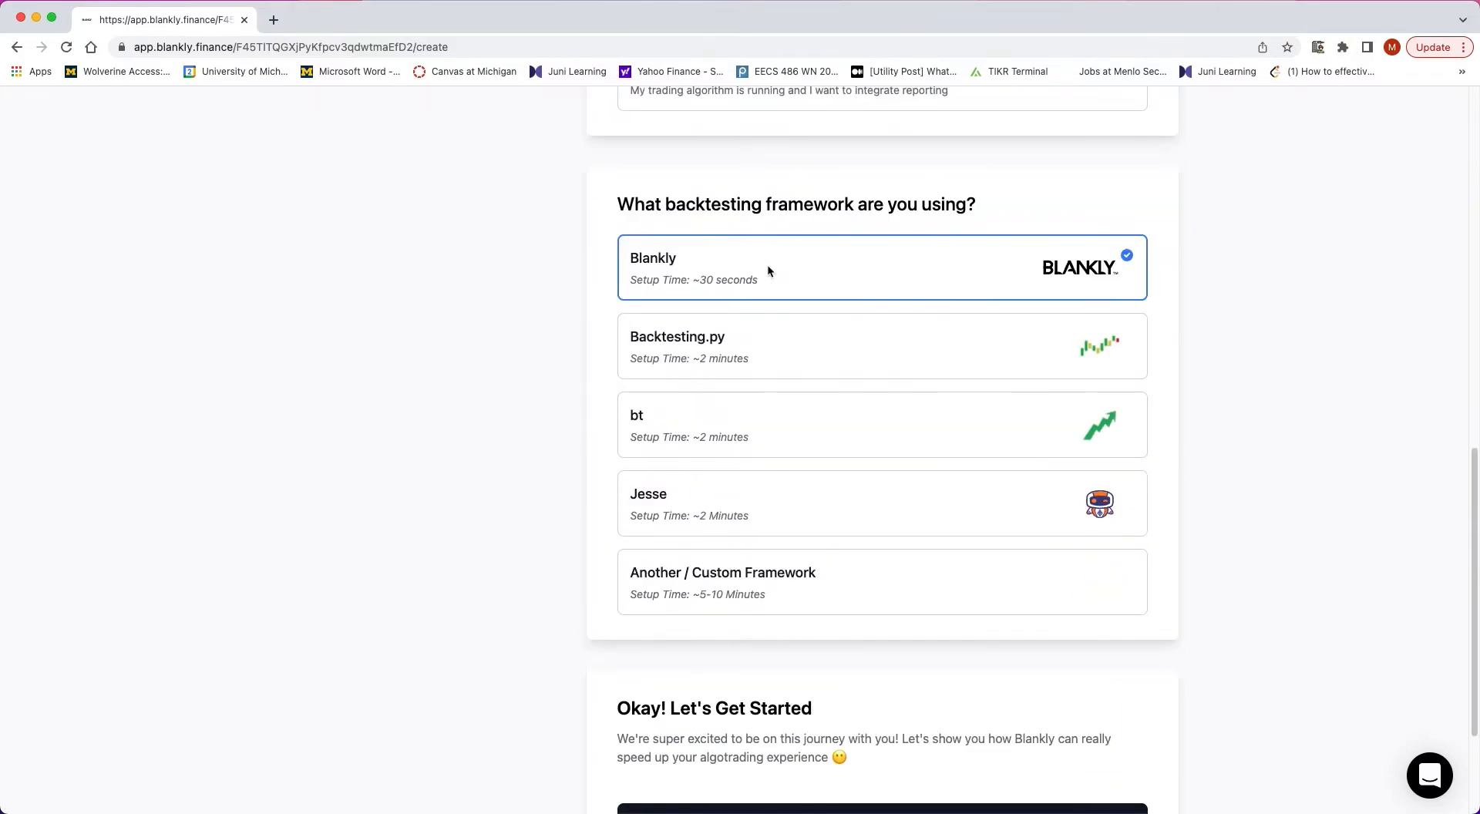
{"action": "mouse_move", "coordinate": [764, 262]}
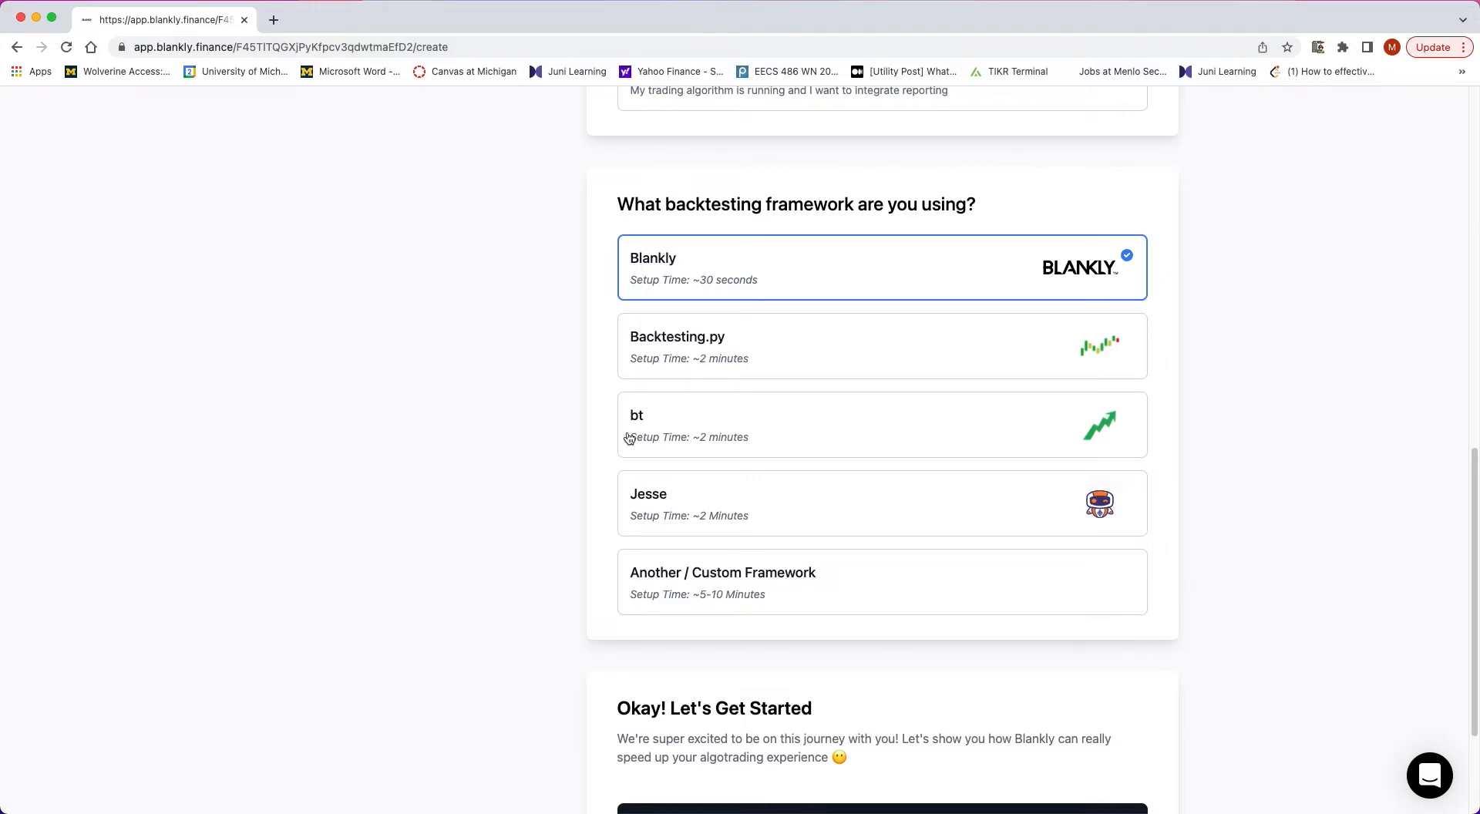
{"action": "mouse_move", "coordinate": [860, 224]}
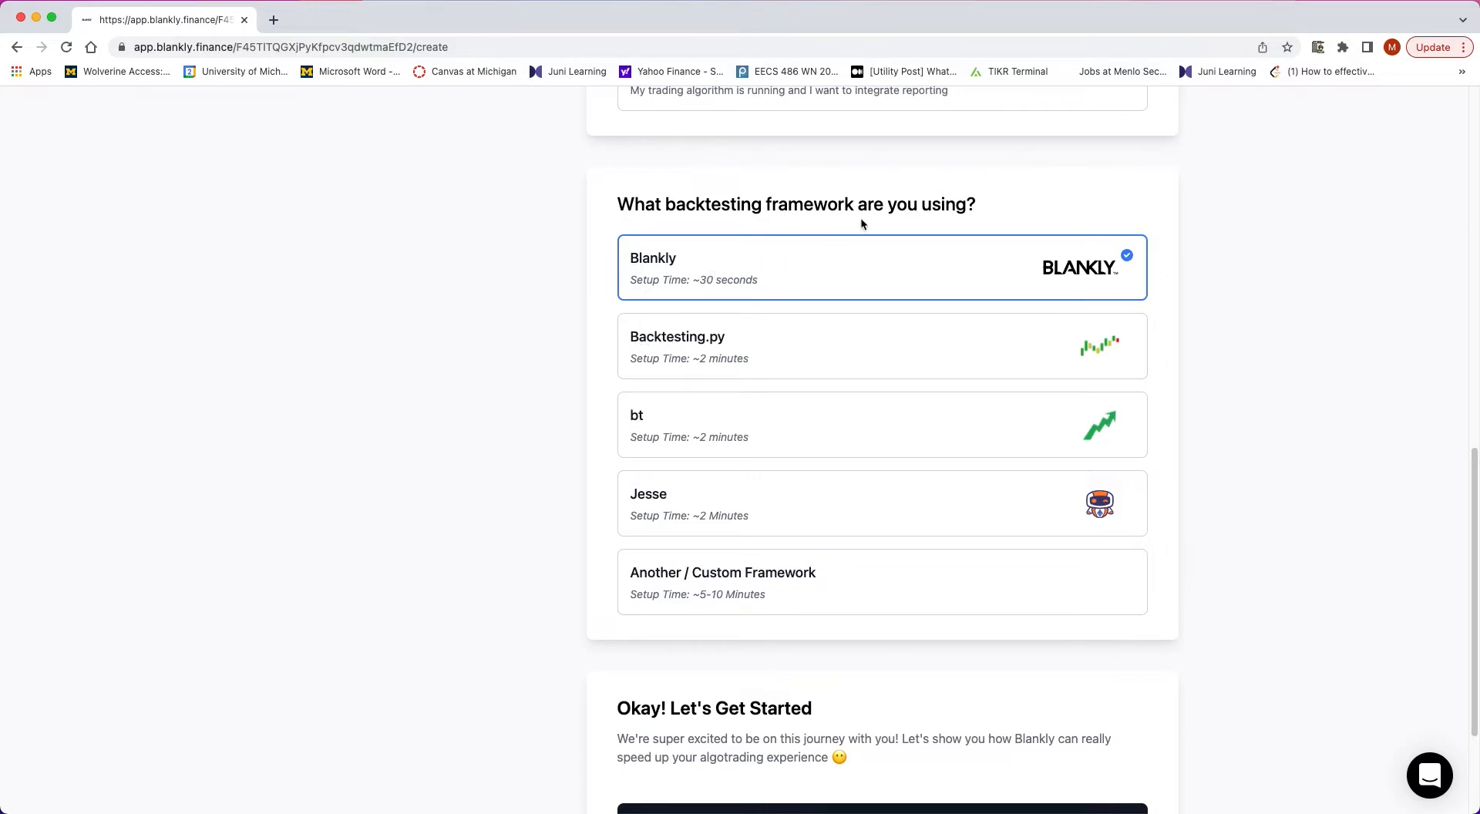
{"action": "scroll", "scroll_direction": "down", "scroll_amount": 3}
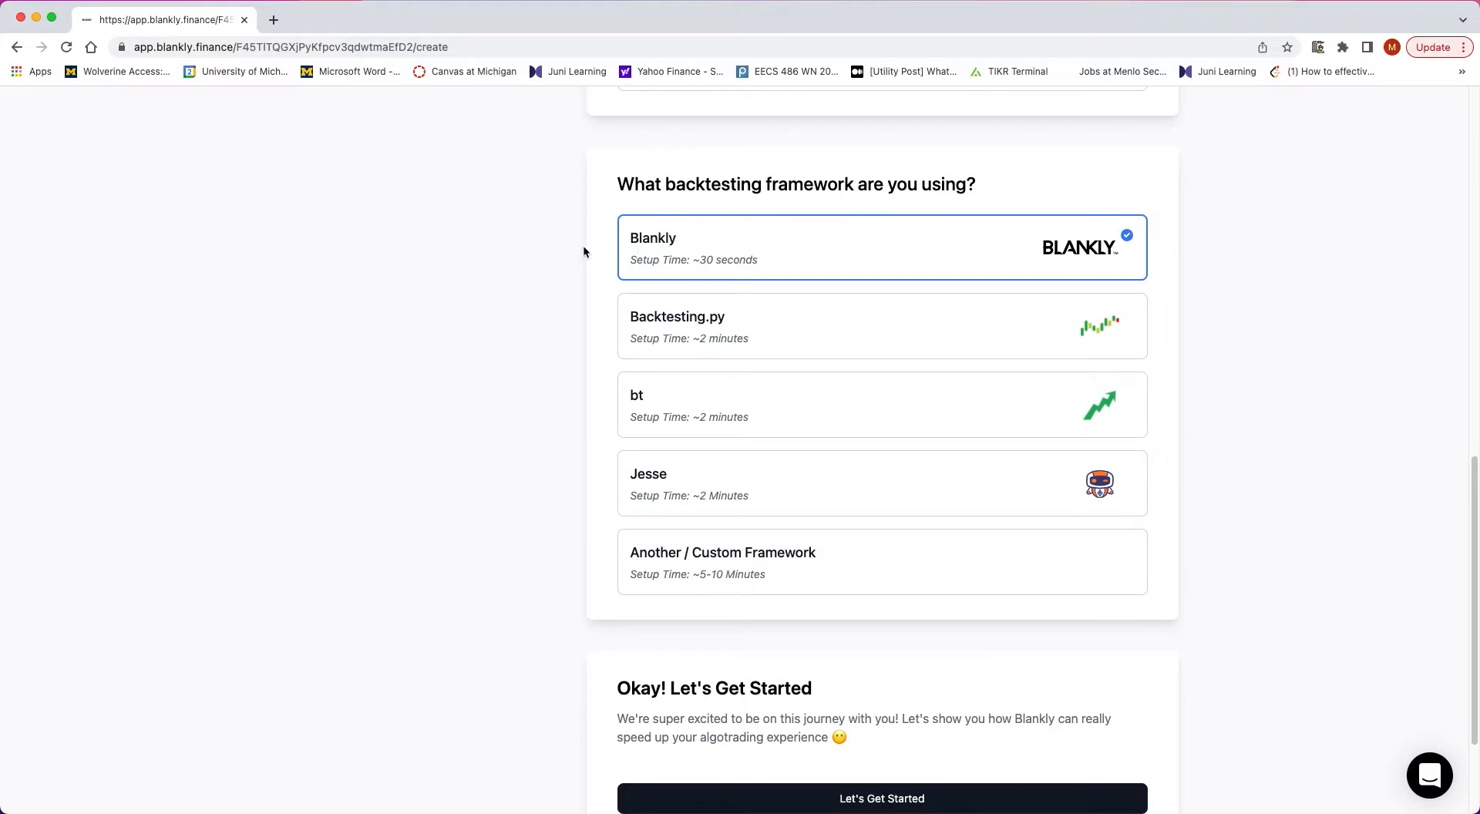
{"action": "mouse_move", "coordinate": [683, 244]}
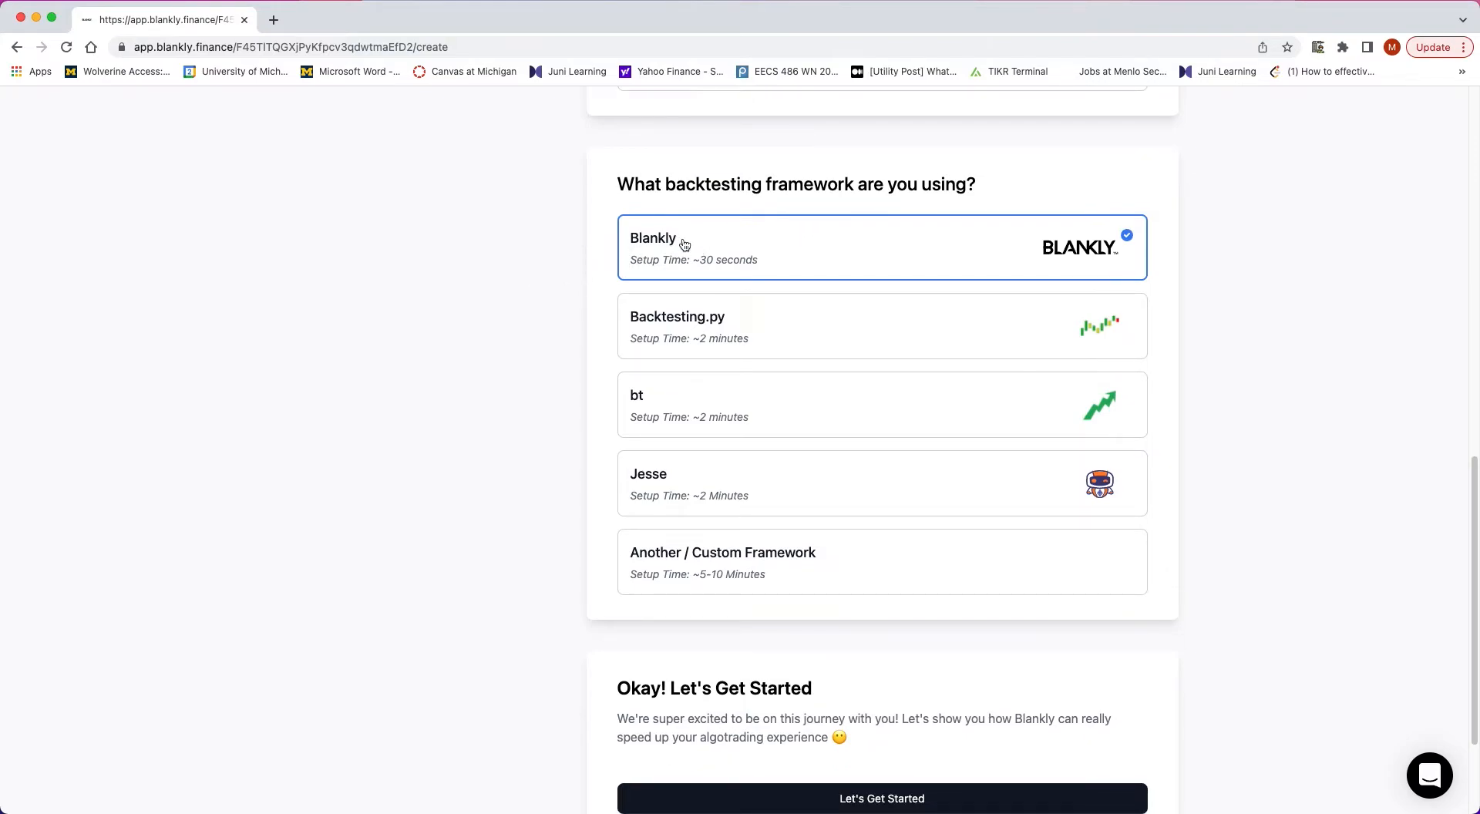
{"action": "scroll", "scroll_direction": "down", "scroll_amount": 3}
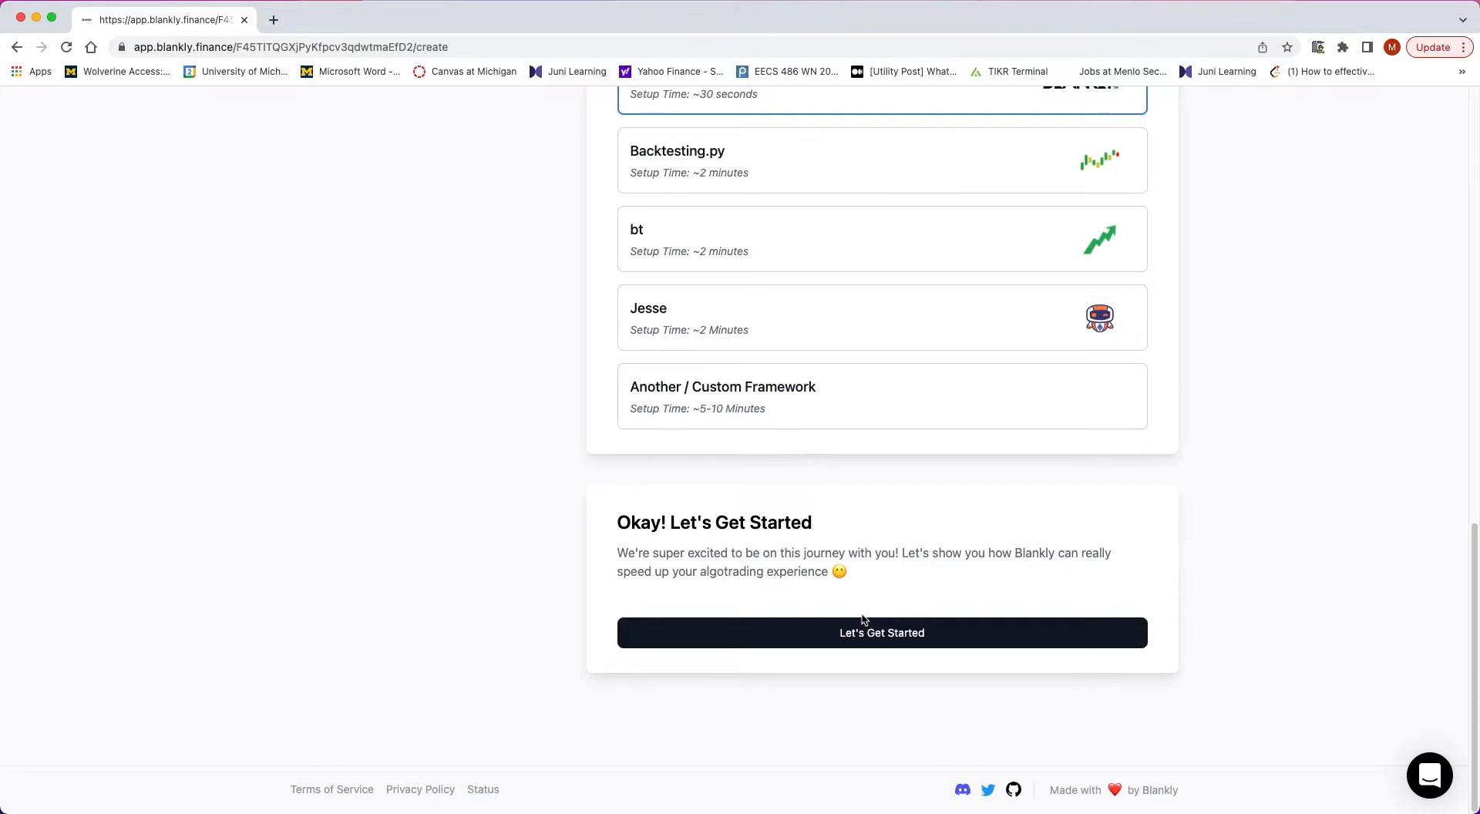
{"action": "left_click", "coordinate": [880, 632]}
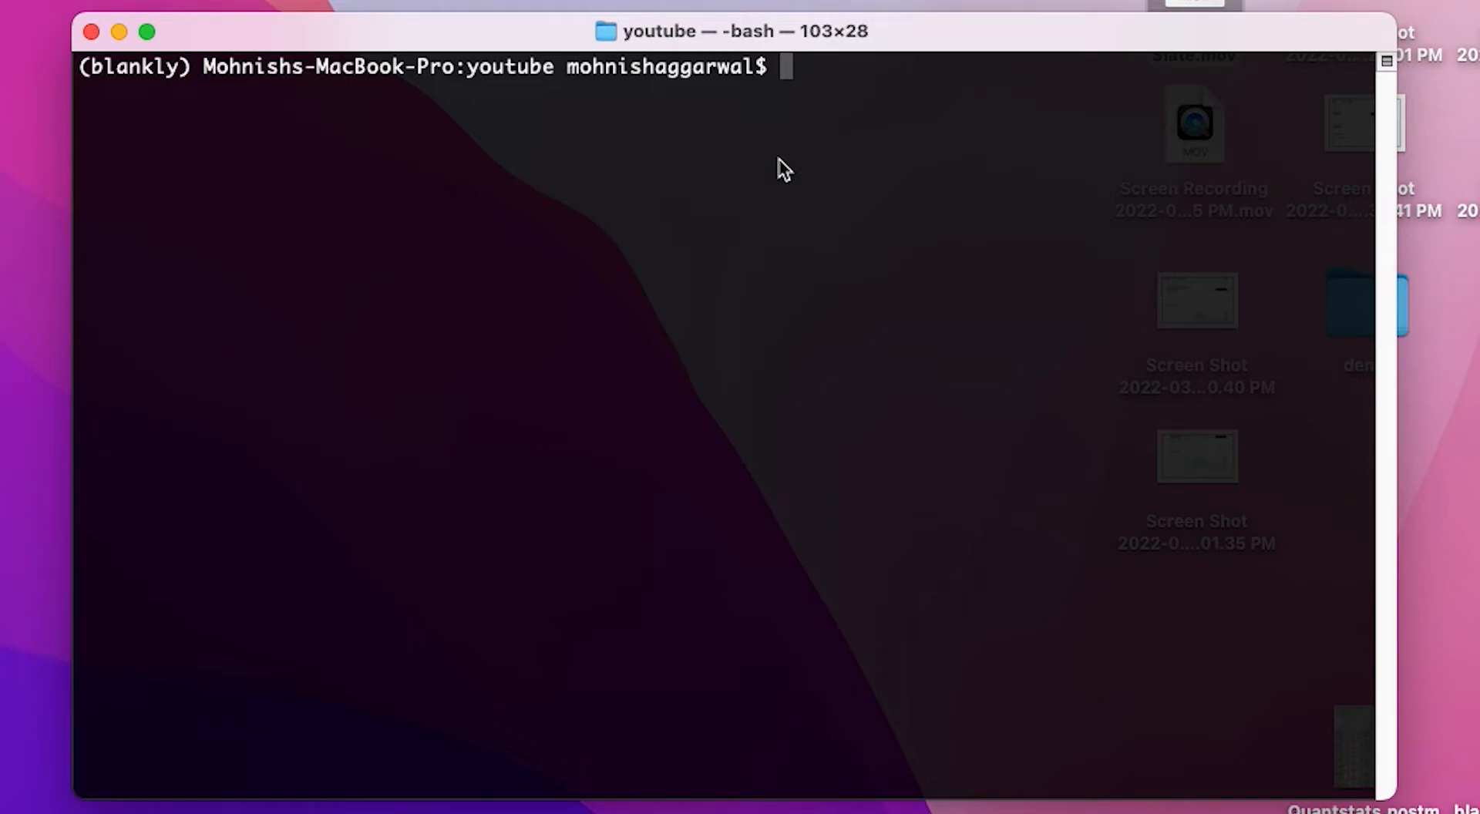
Create the rsi-trading-bot folder with mkdir and cd into it.
{"action": "type", "text": "mkdir"}
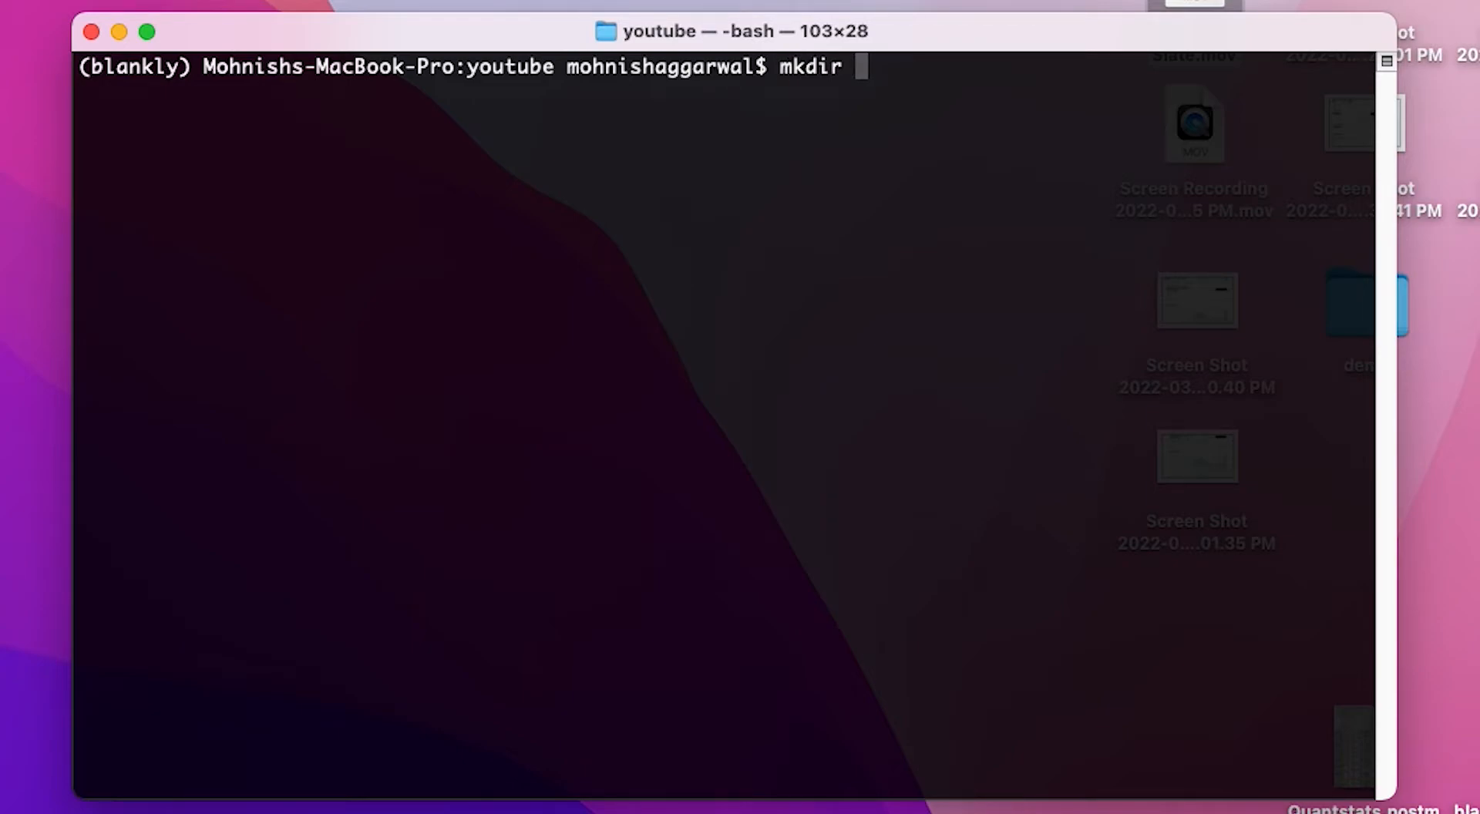
{"action": "type", "text": "rsi-"}
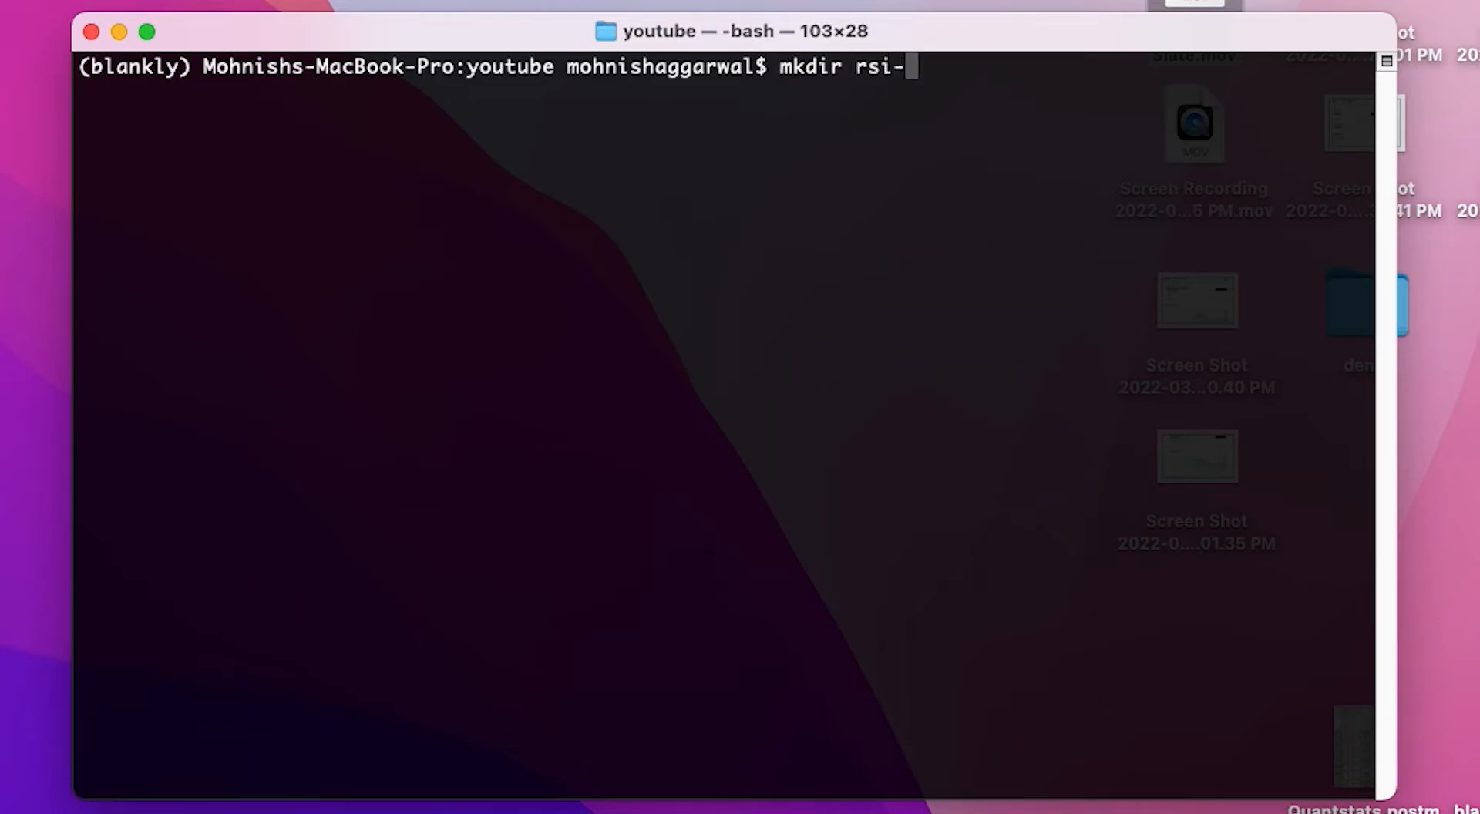
{"action": "key", "text": "Return"}
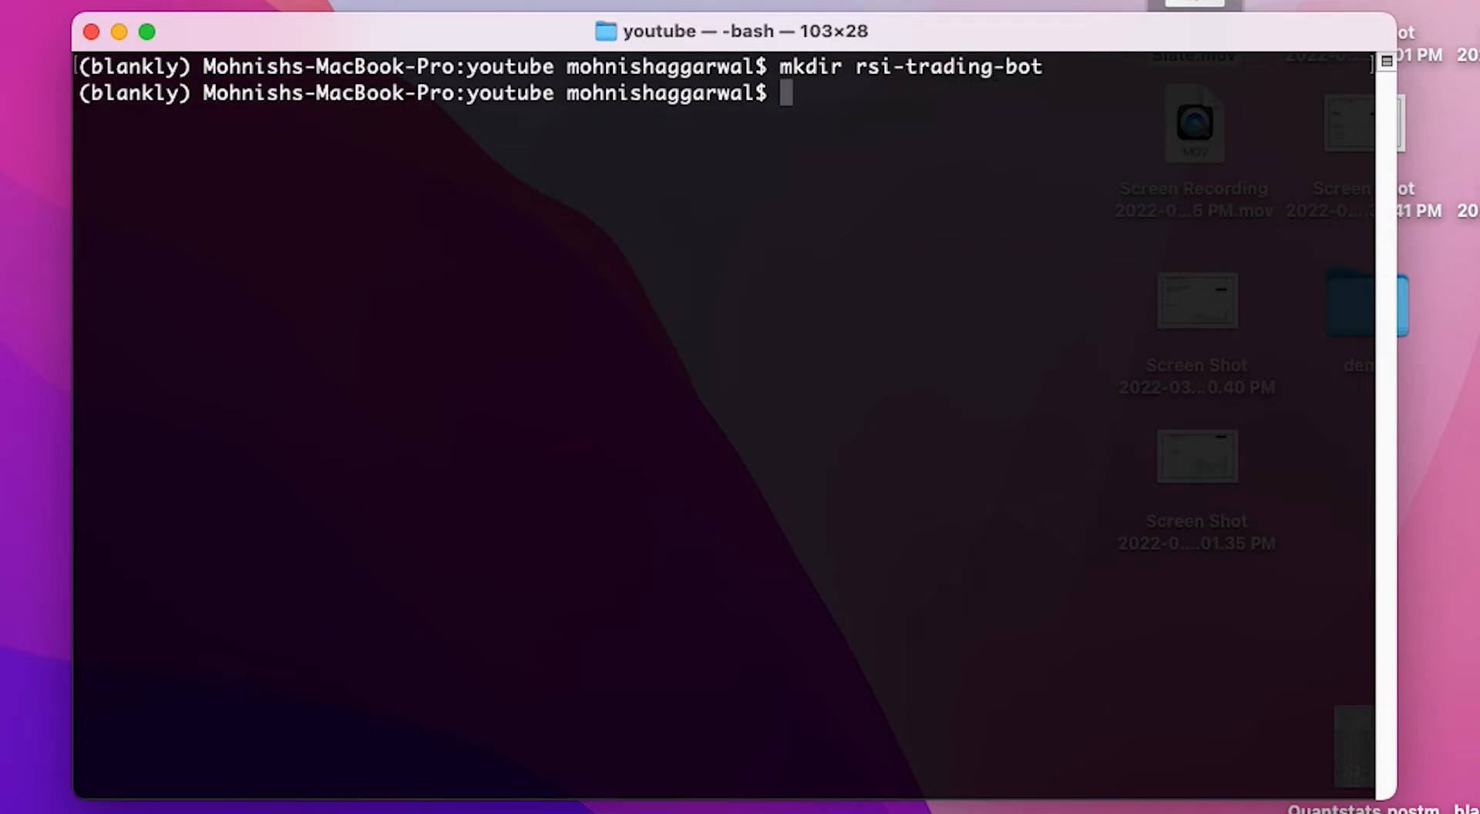
{"action": "type", "text": "cd rsi"}
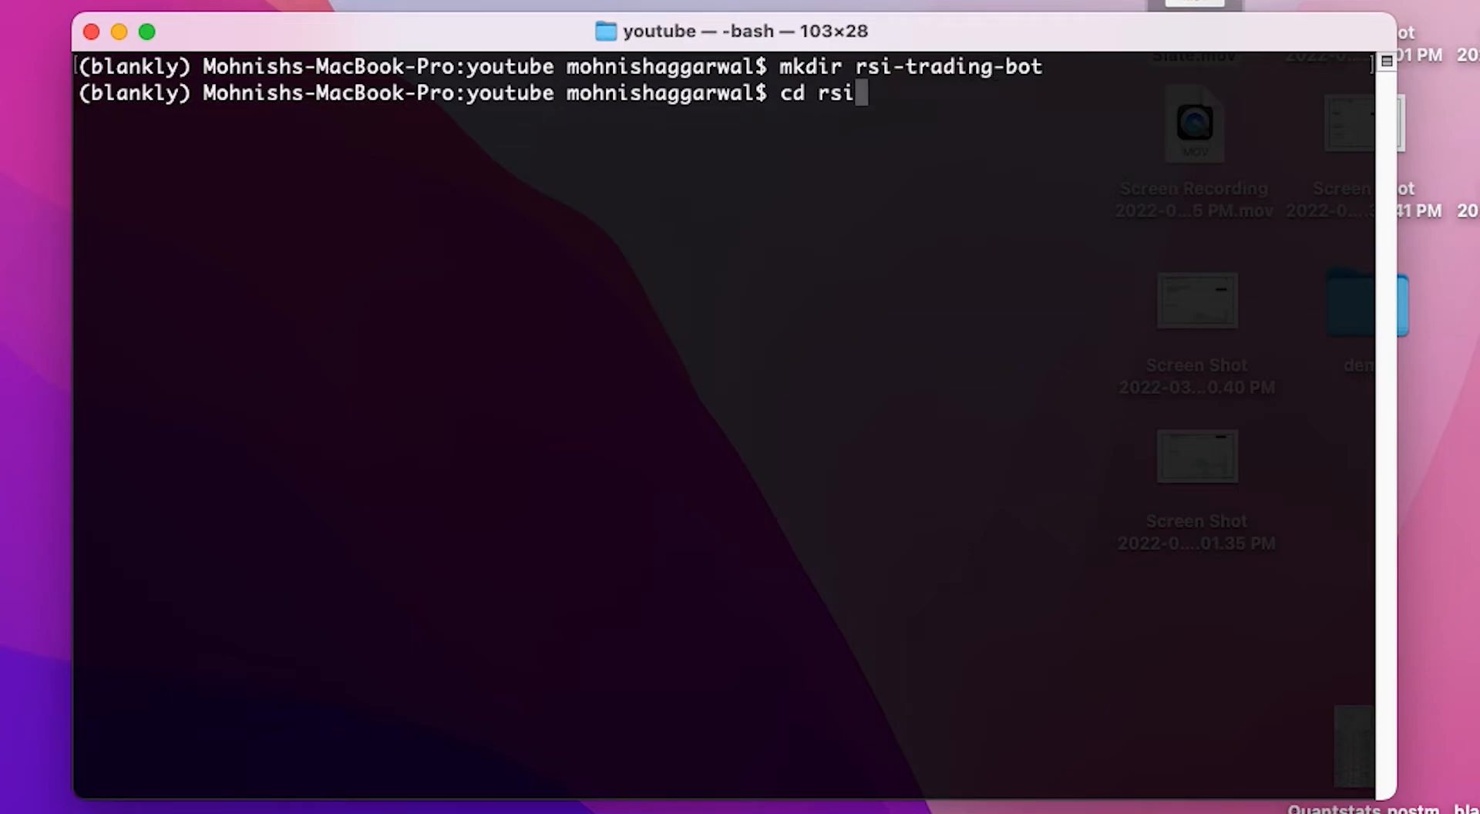
{"action": "type", "text": "-trading-b"}
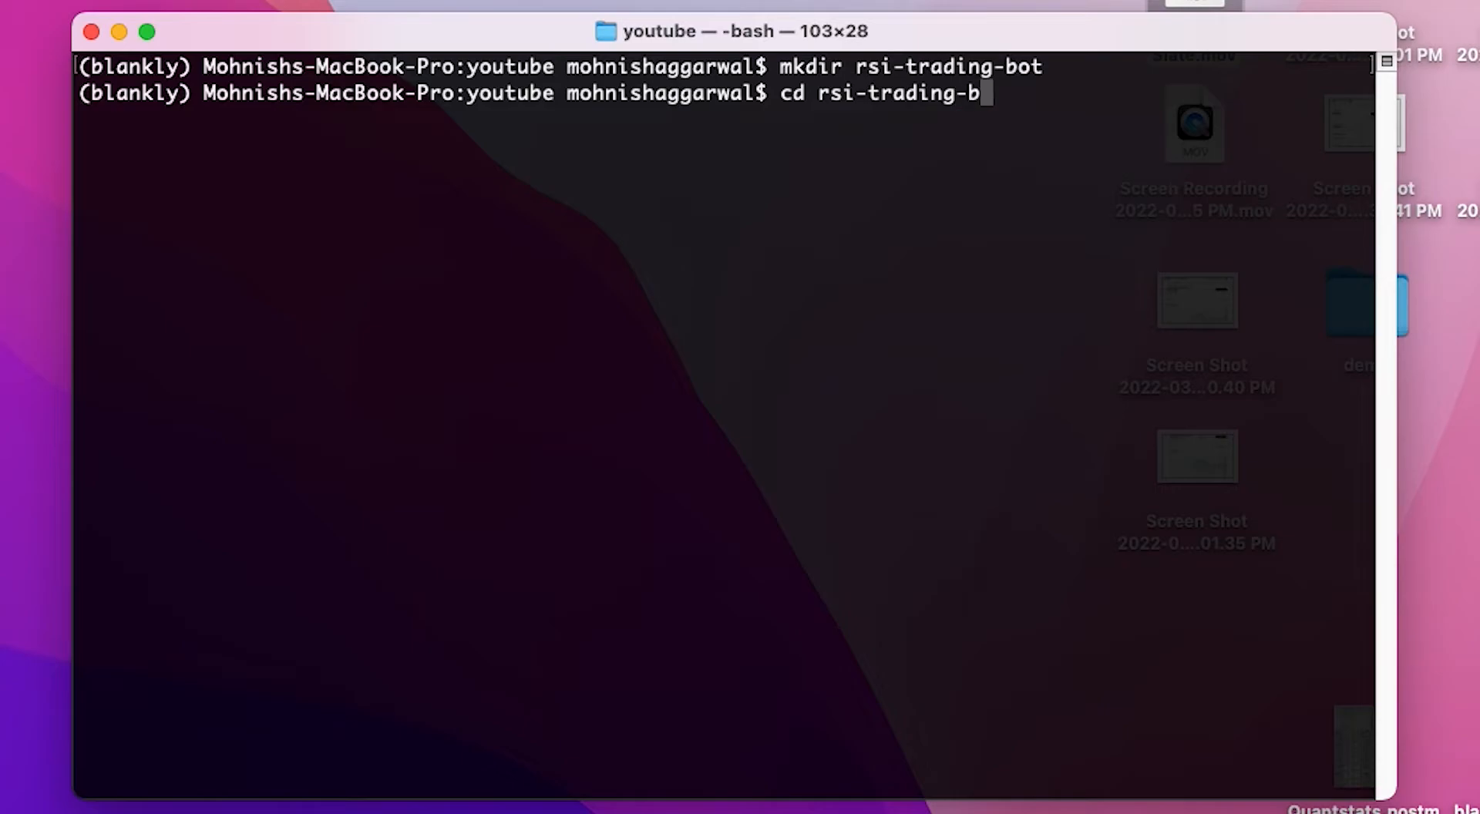
{"action": "key", "text": "enter"}
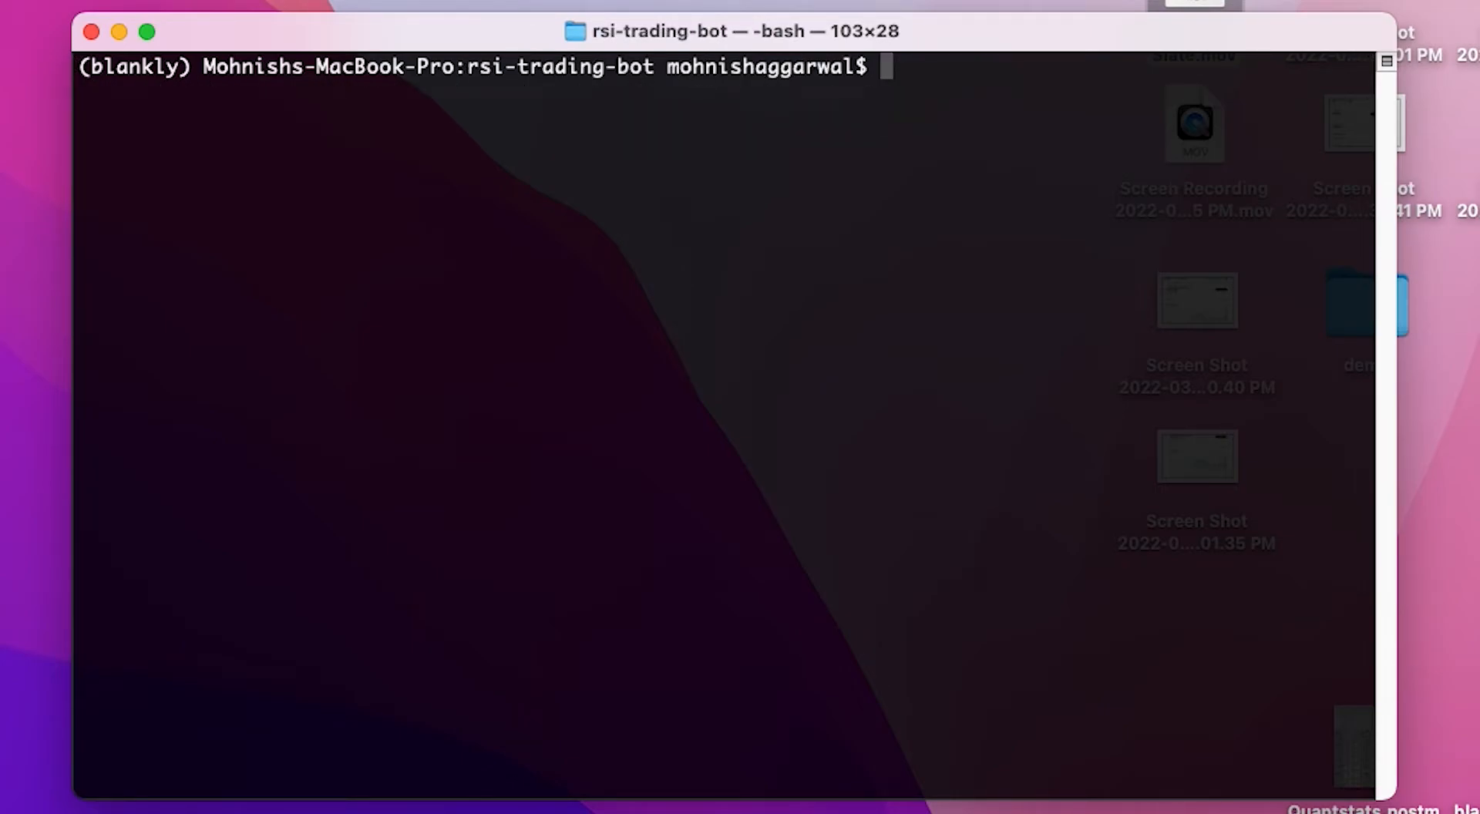
Run pip install blankly and then blankly login in the terminal.
{"action": "type", "text": "pi"}
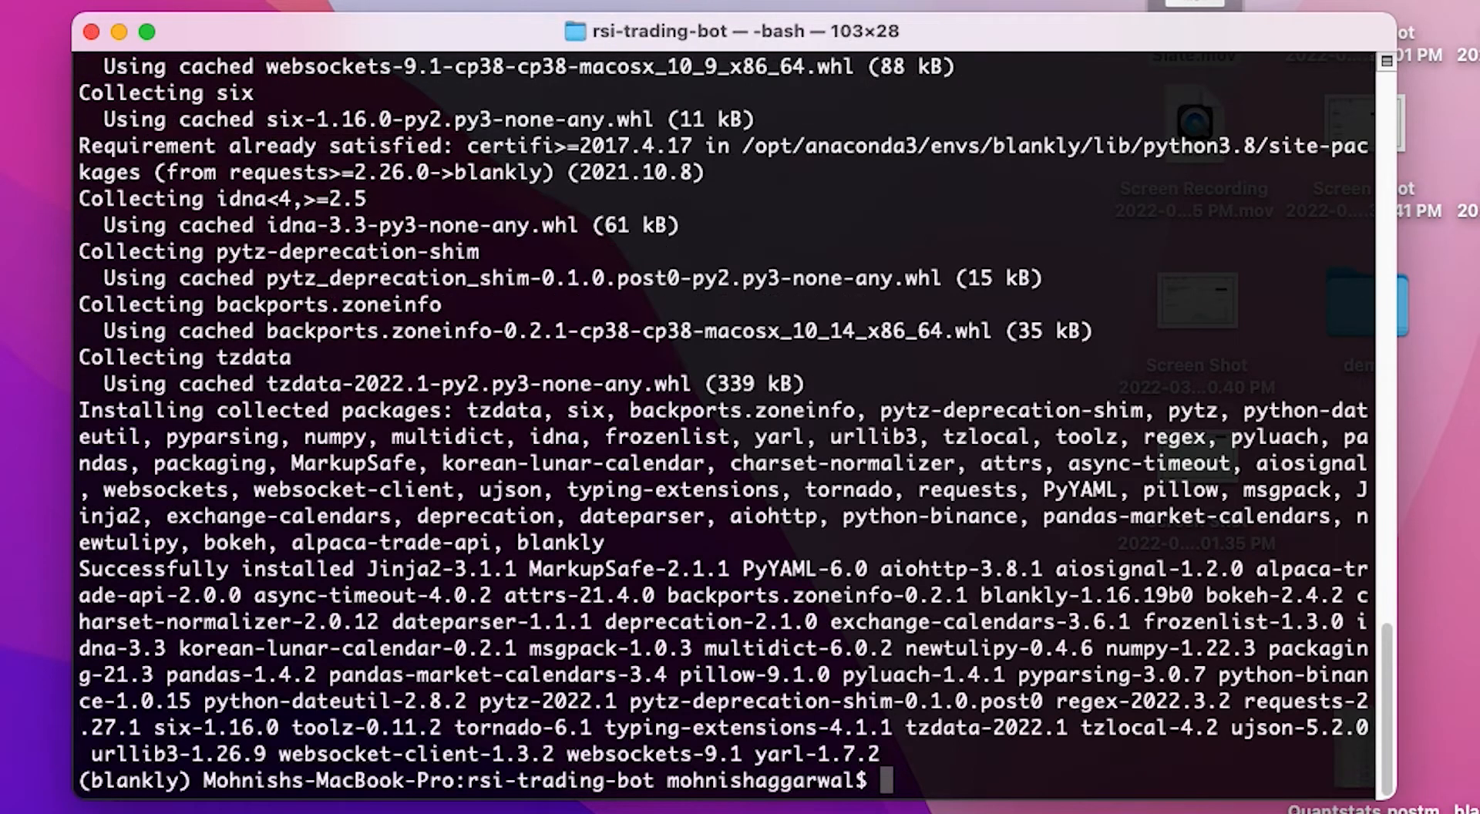
{"action": "mouse_move", "coordinate": [1039, 318]}
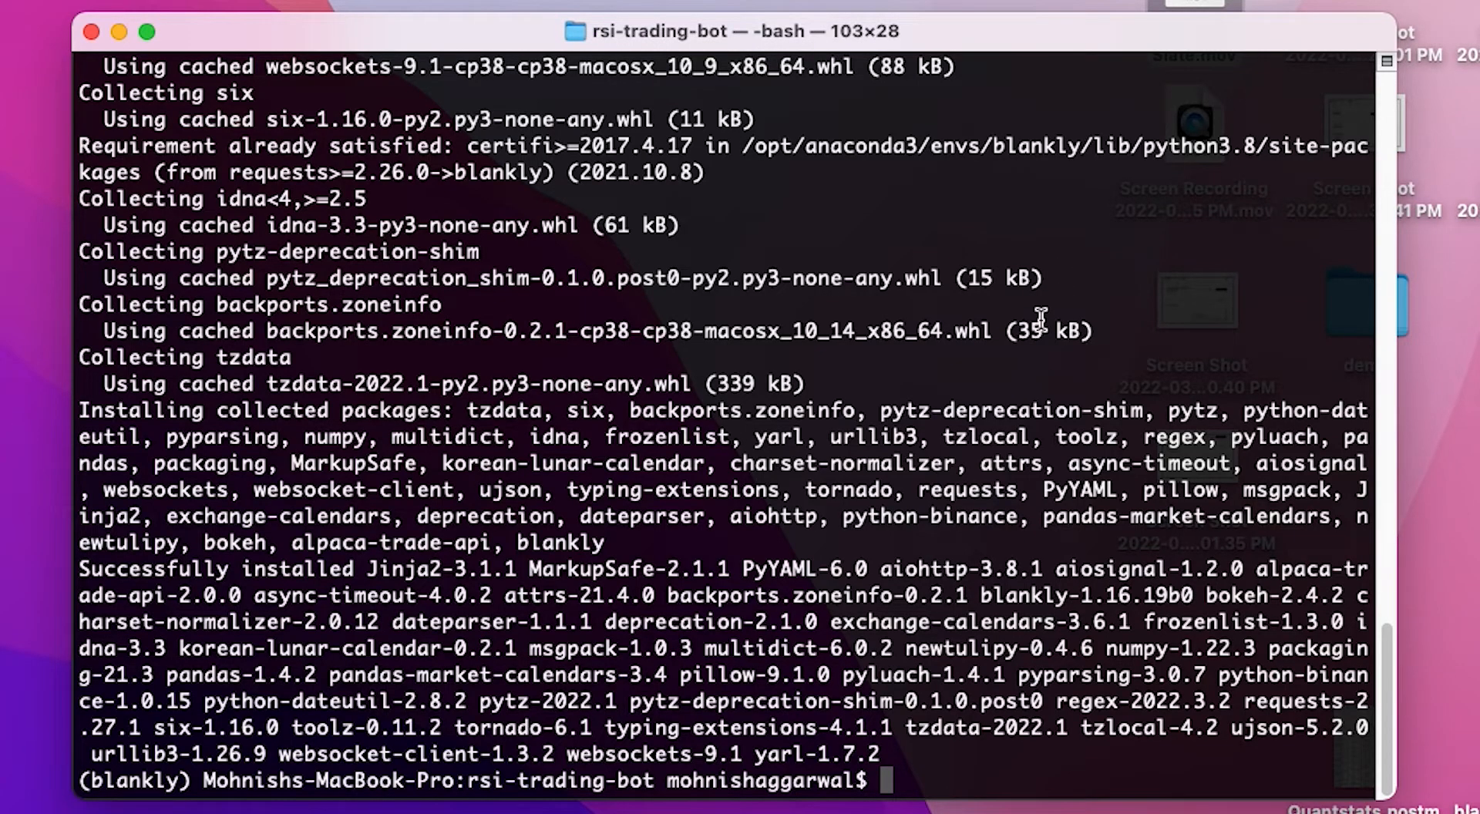
{"action": "type", "text": "blankly login"}
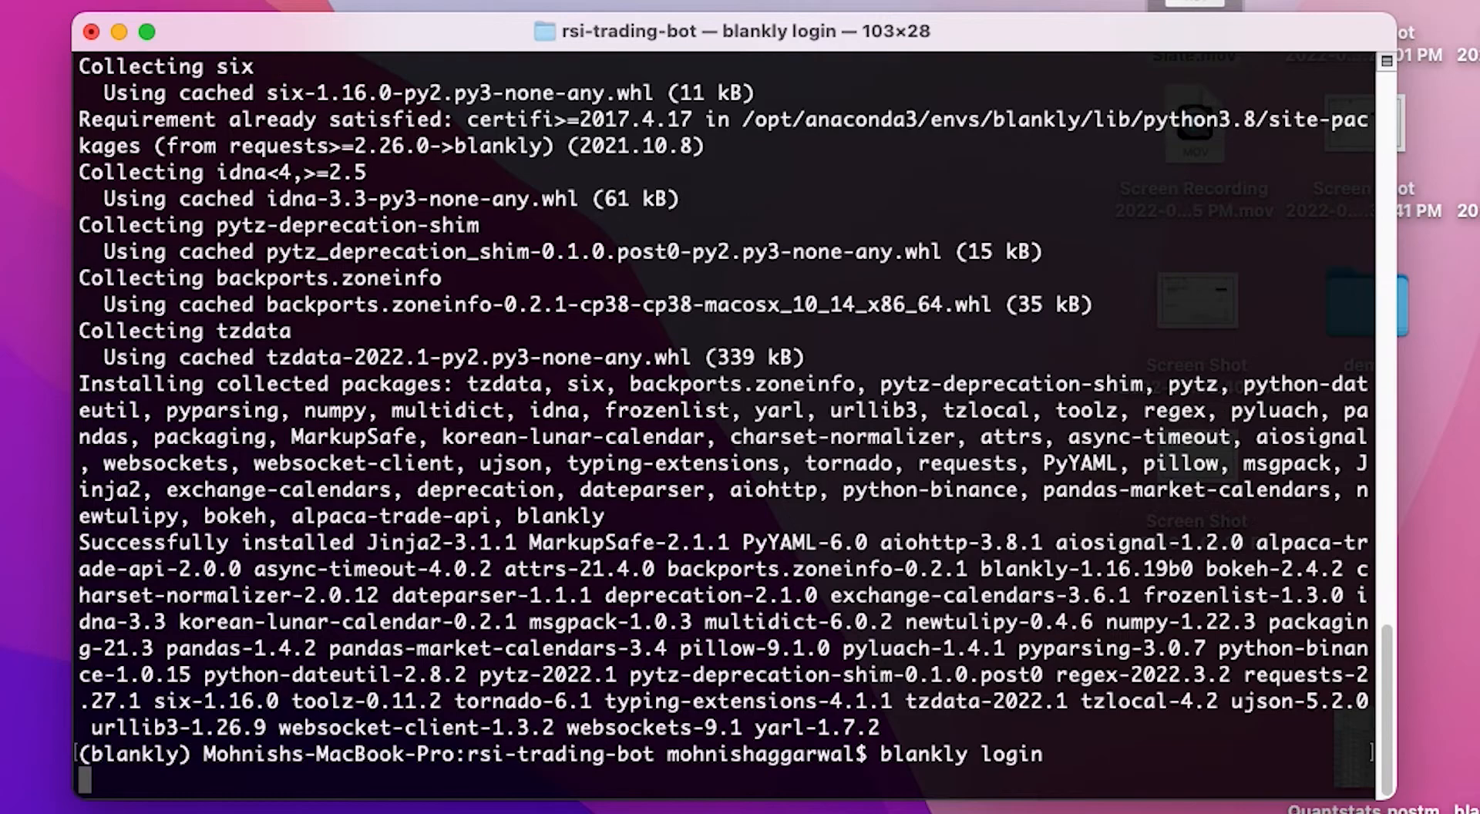
{"action": "mouse_move", "coordinate": [552, 8]}
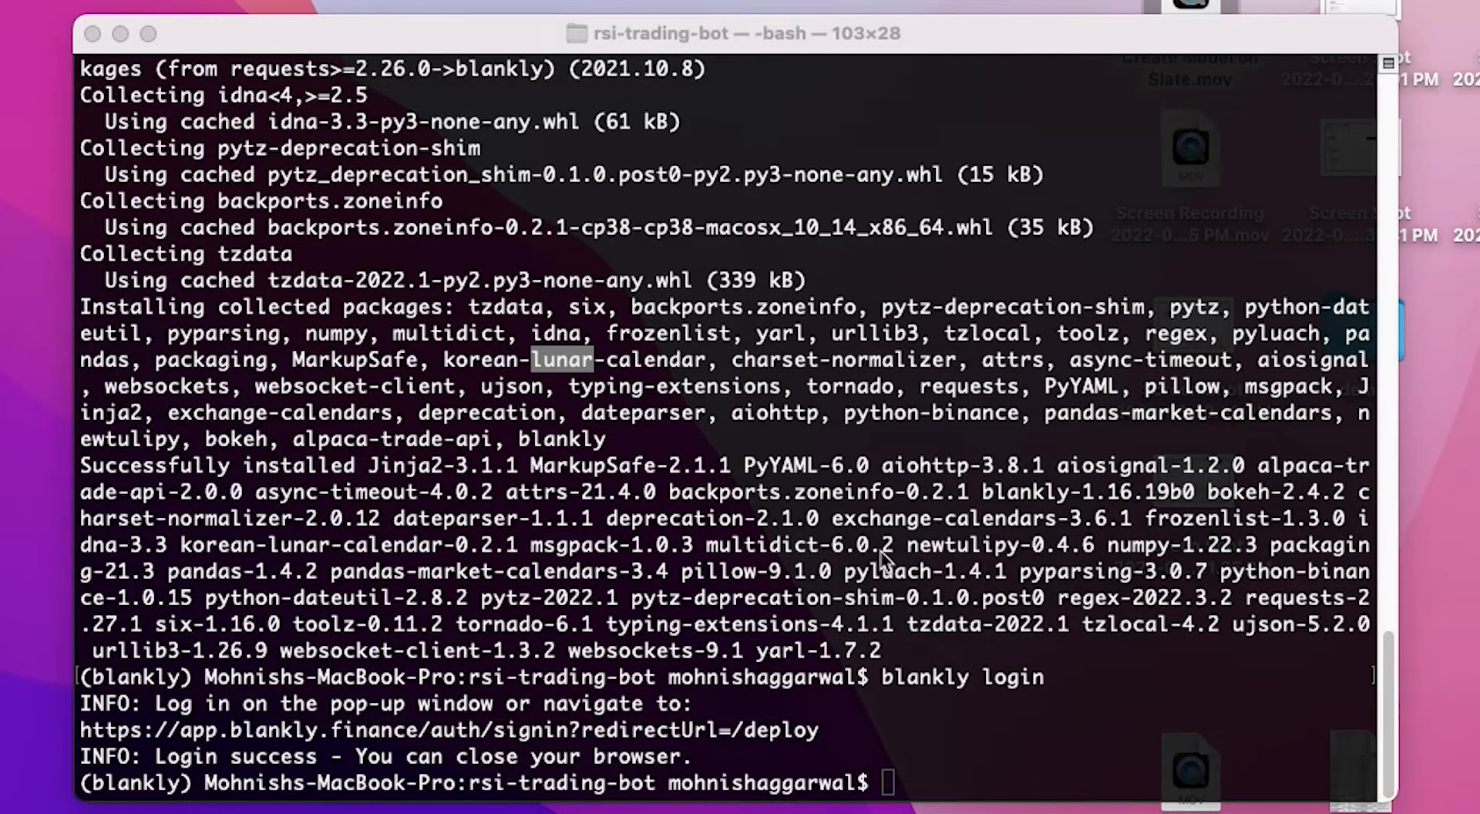
{"action": "type", "text": "blankl"}
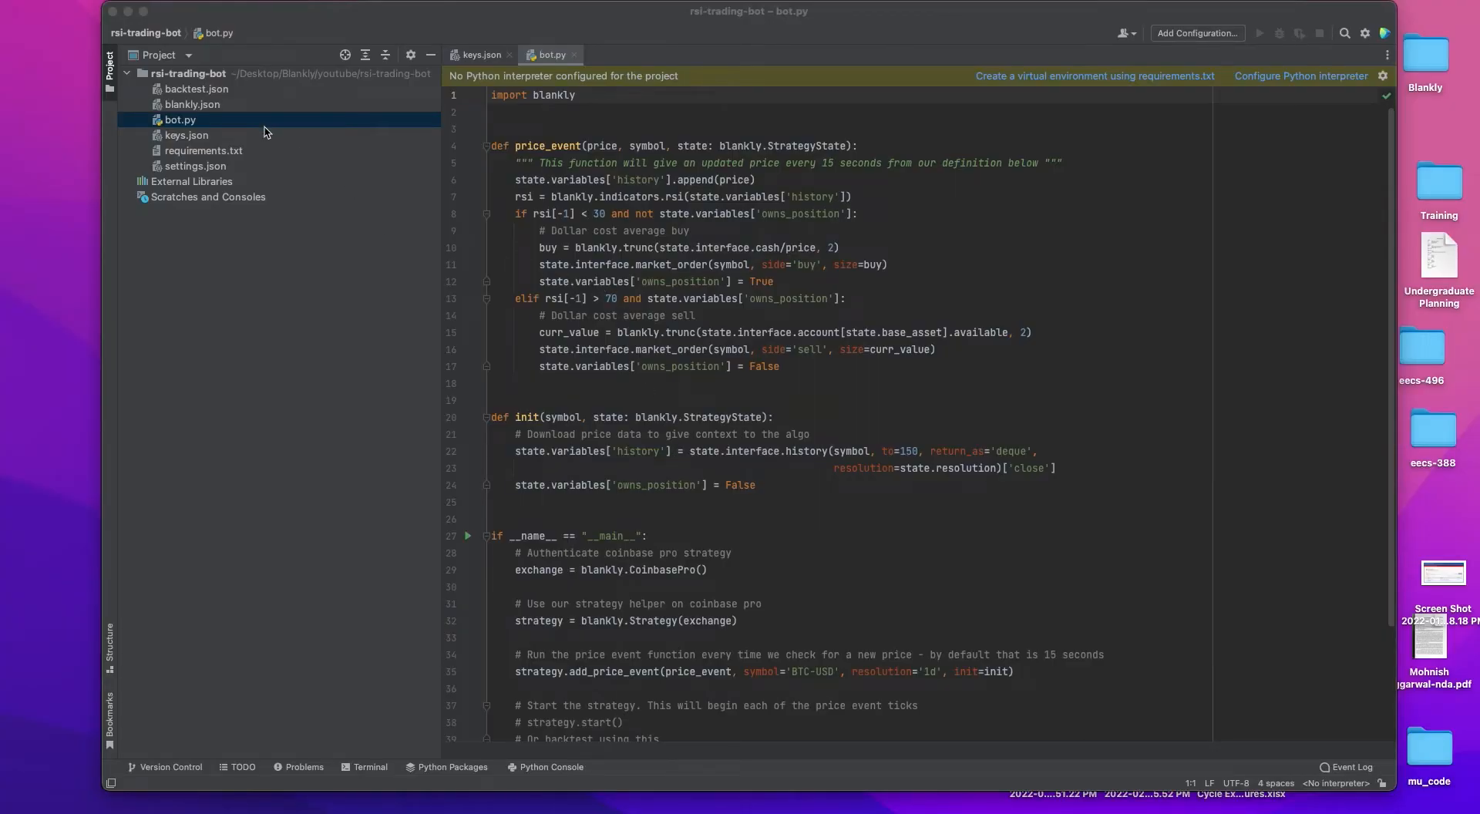
{"action": "mouse_move", "coordinate": [275, 130]}
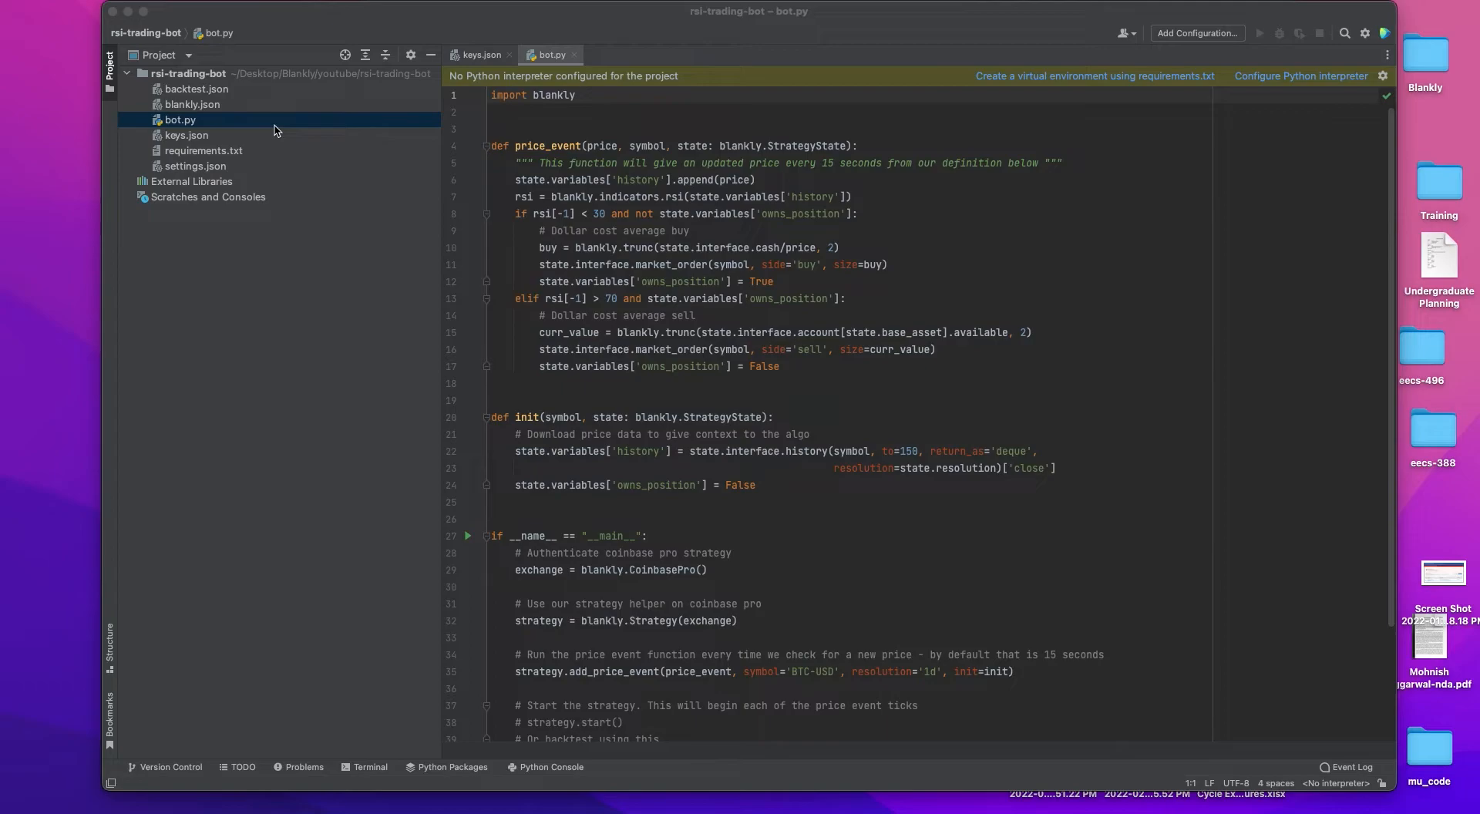
{"action": "mouse_move", "coordinate": [288, 138]}
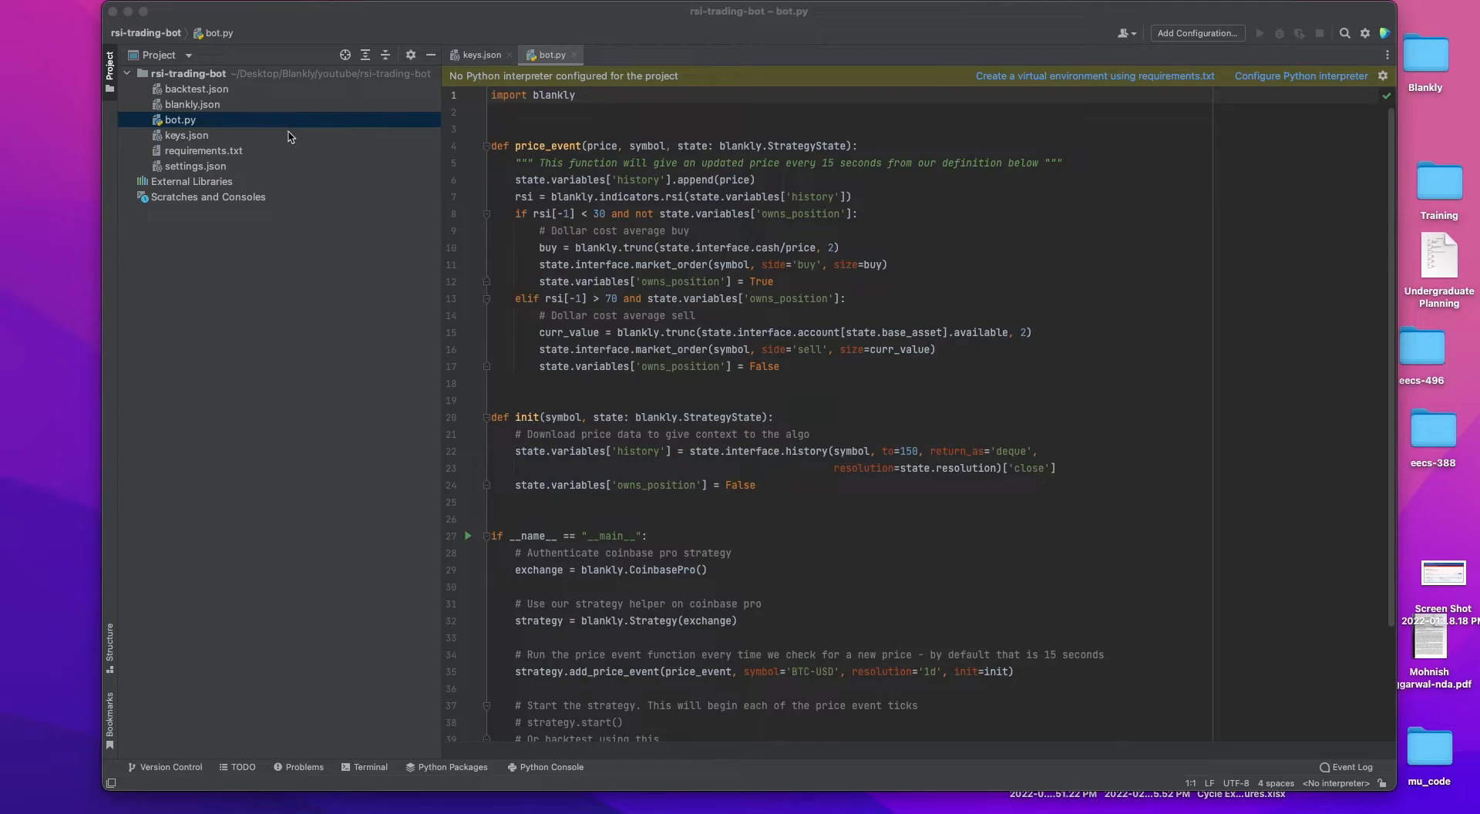
{"action": "mouse_move", "coordinate": [575, 253]}
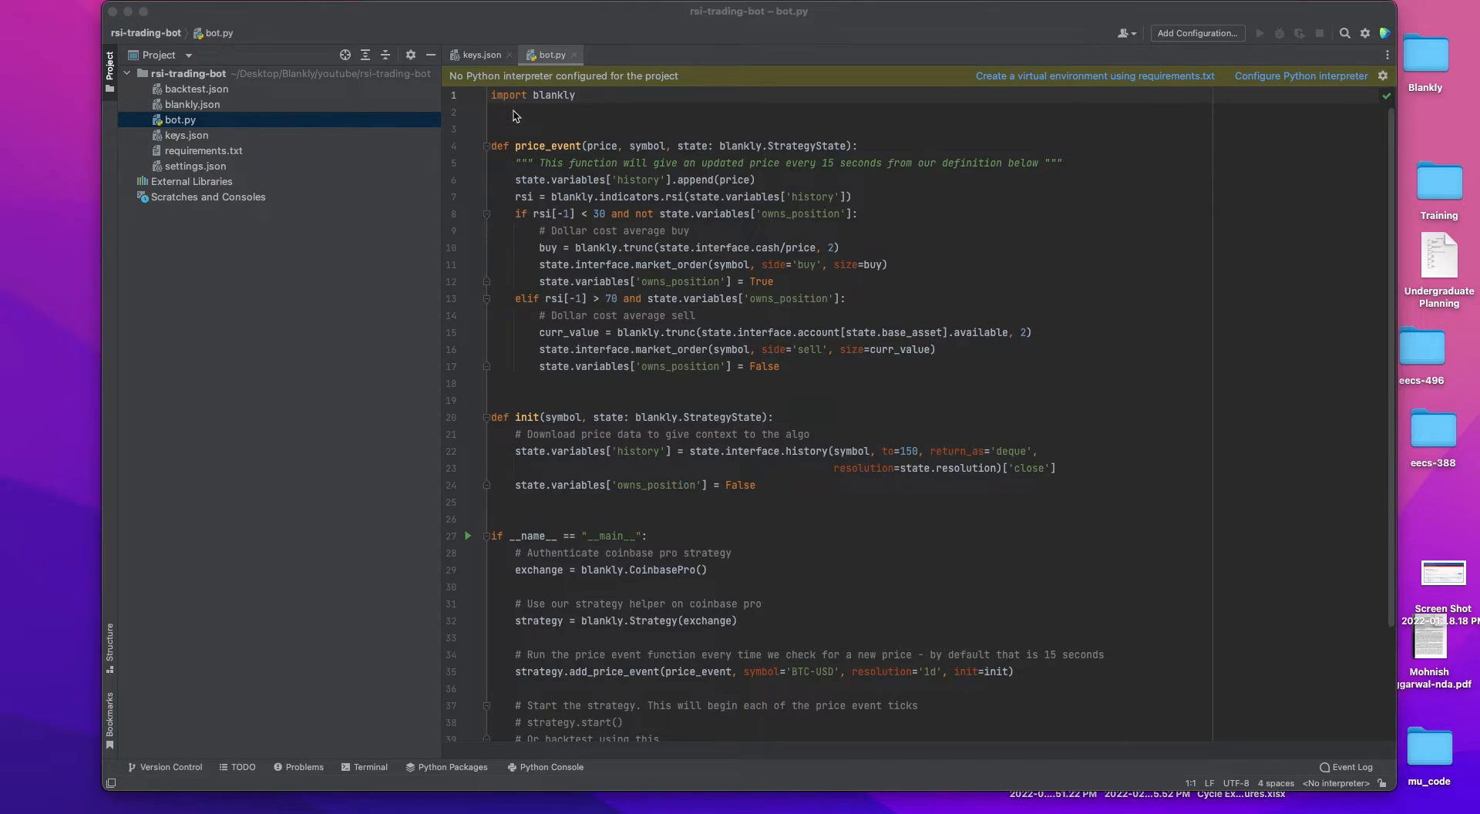
Read through bot.py, then locate the alpaca portfolio entry in keys.json.
{"action": "left_click", "coordinate": [512, 113]}
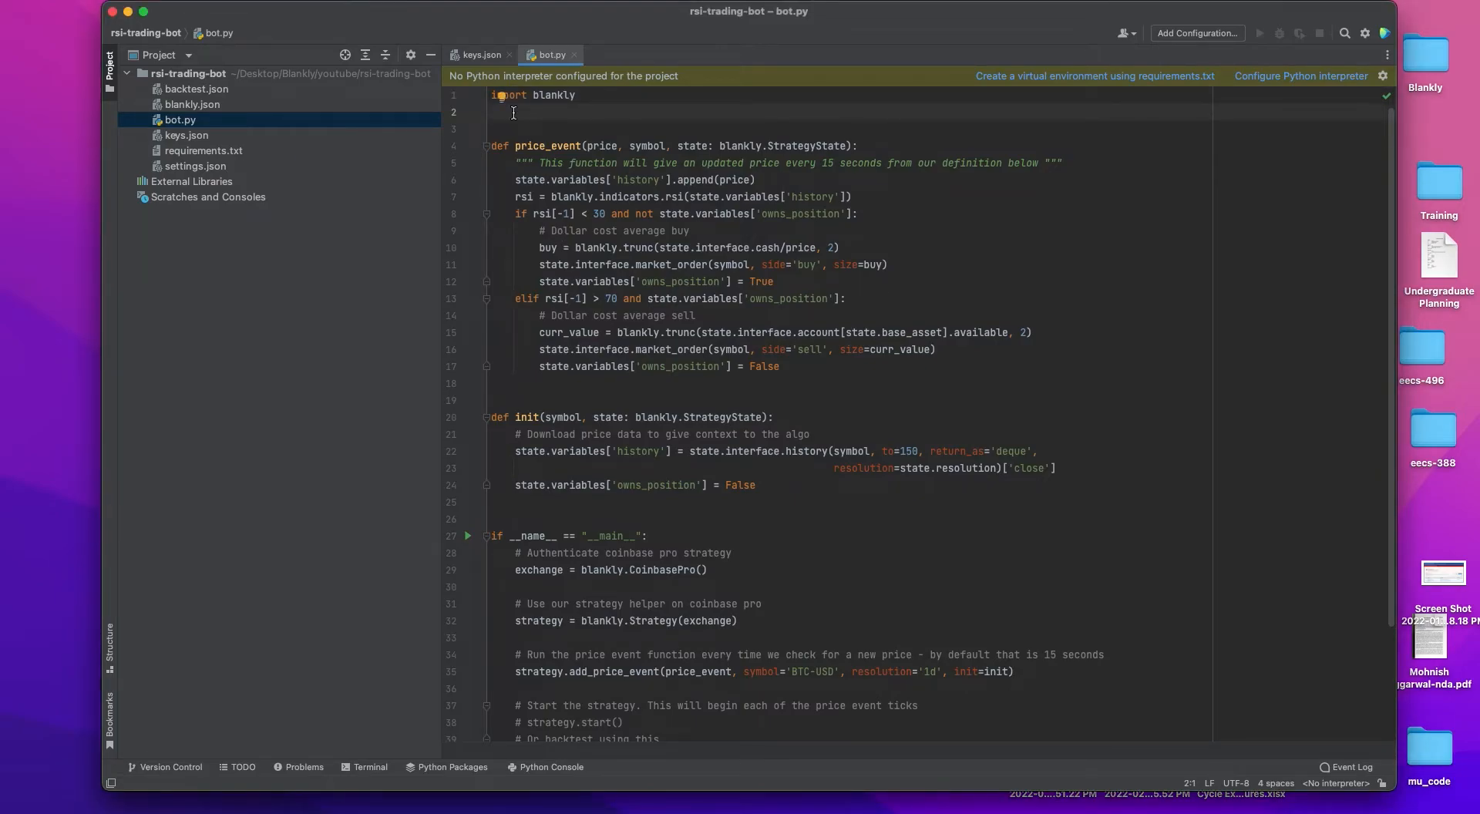
{"action": "scroll", "scroll_direction": "down", "scroll_amount": 3}
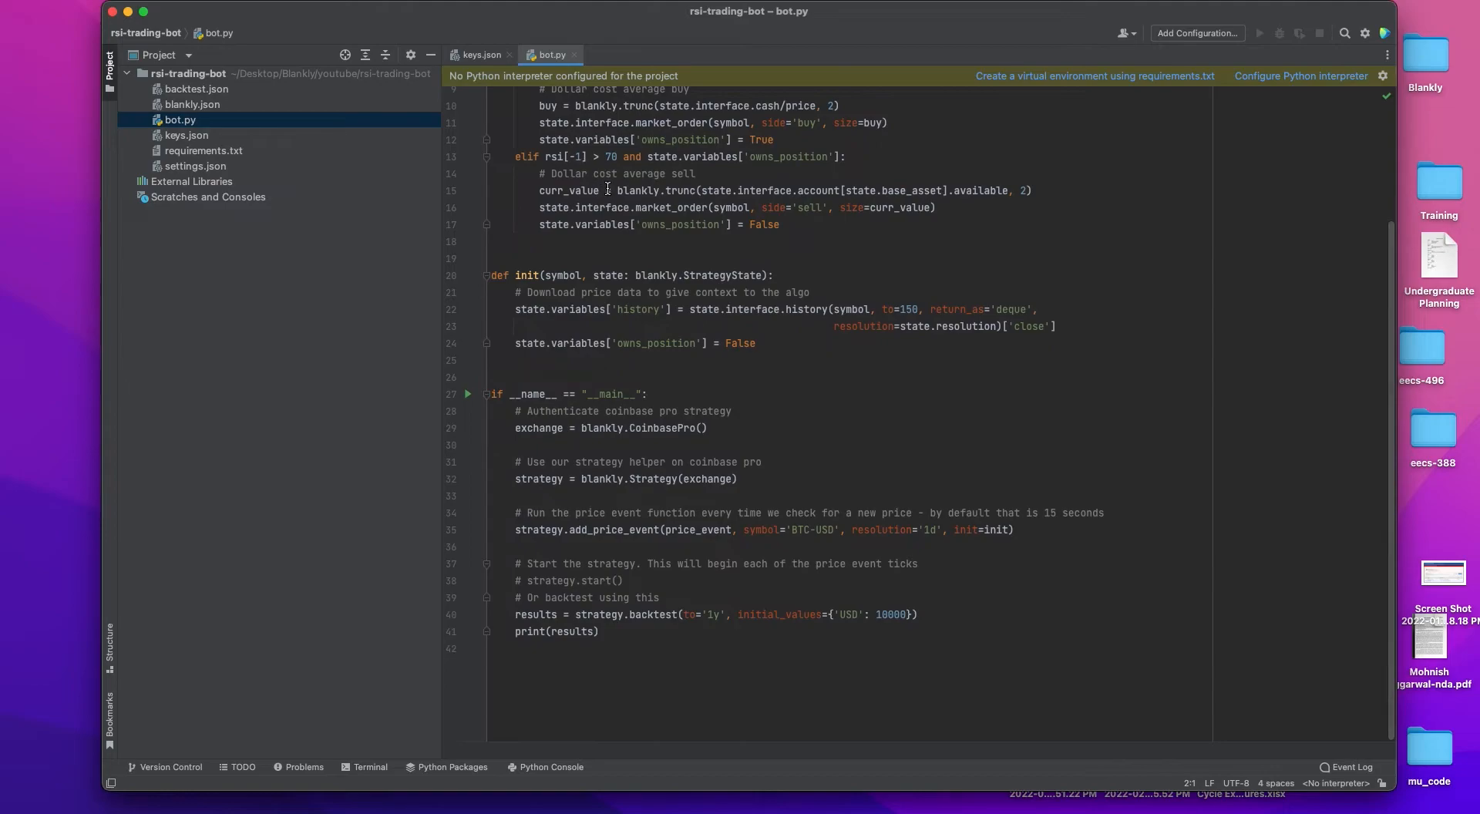
{"action": "mouse_move", "coordinate": [626, 463]}
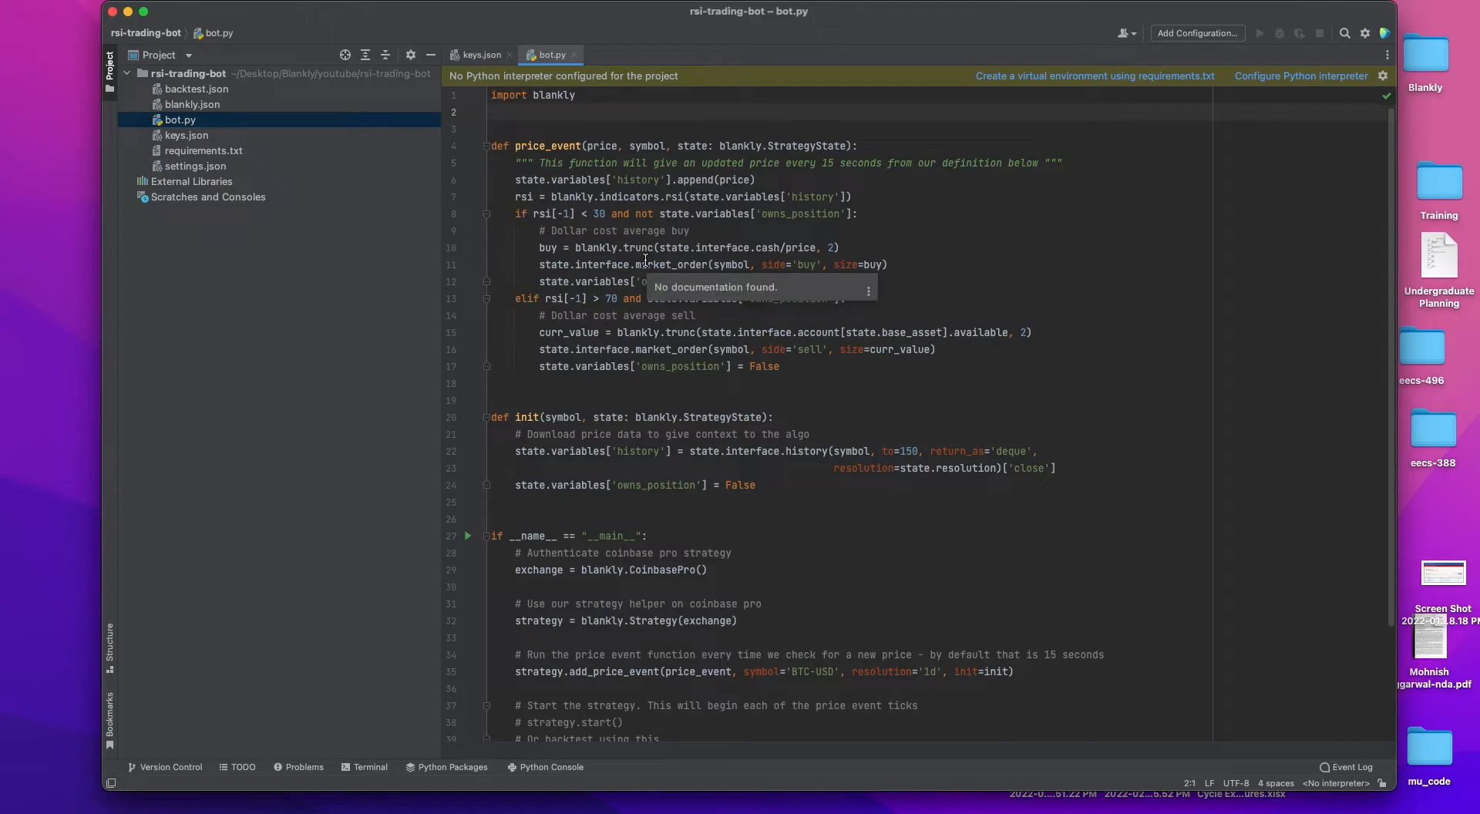
{"action": "scroll", "scroll_direction": "down", "scroll_amount": 3}
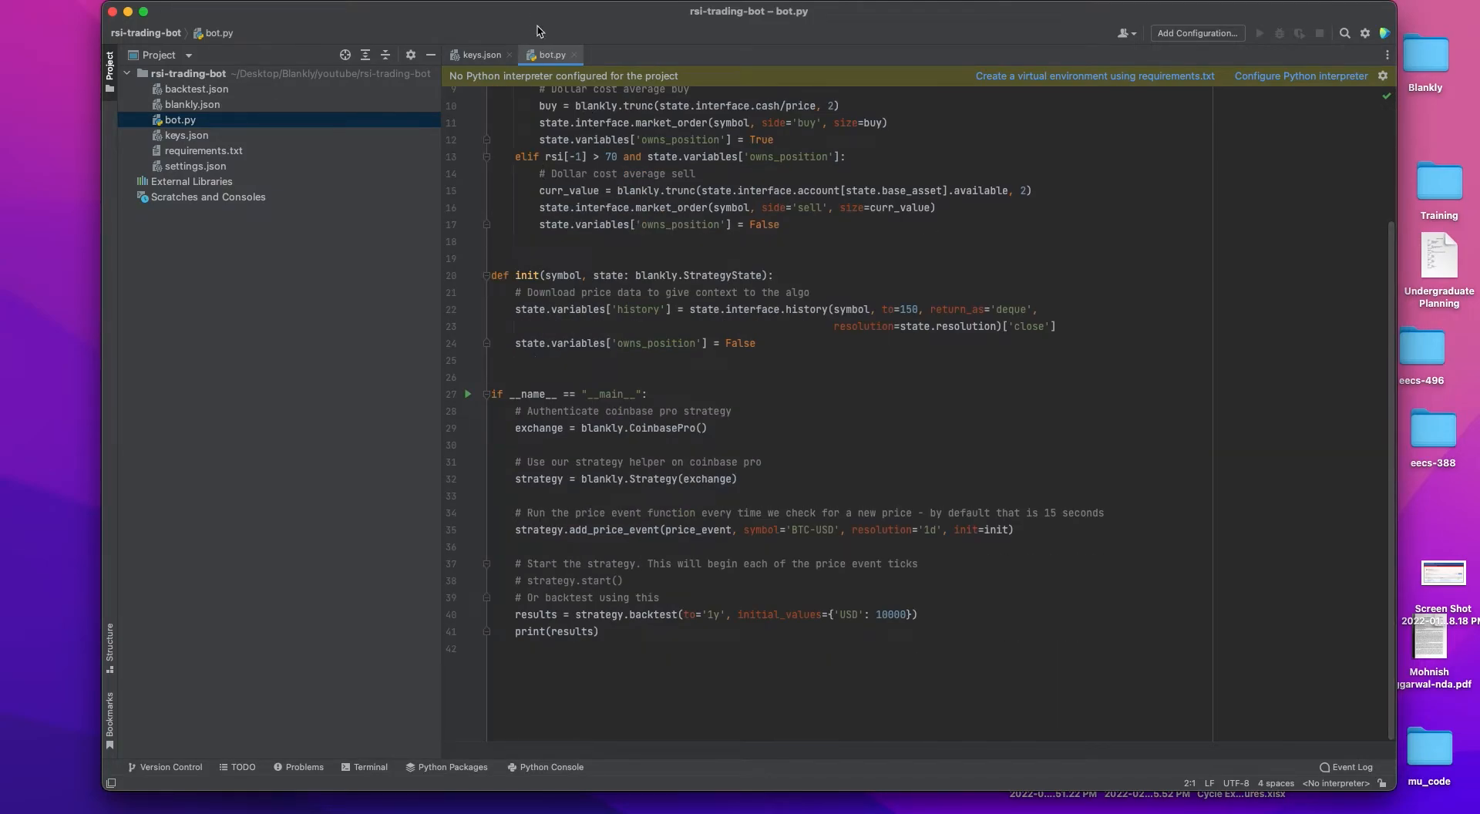
{"action": "left_click", "coordinate": [481, 54]}
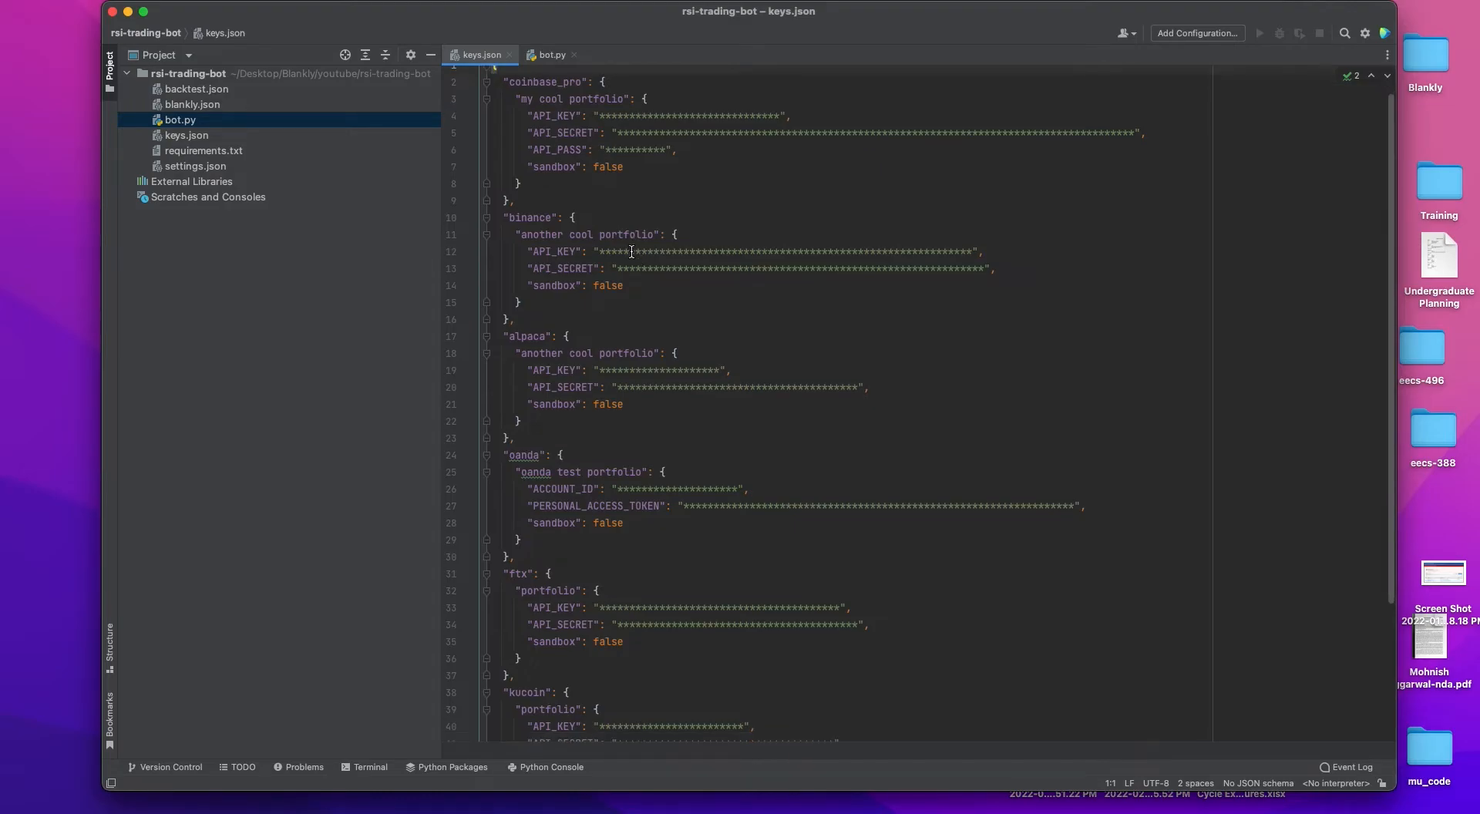
{"action": "scroll", "scroll_direction": "down", "scroll_amount": 3}
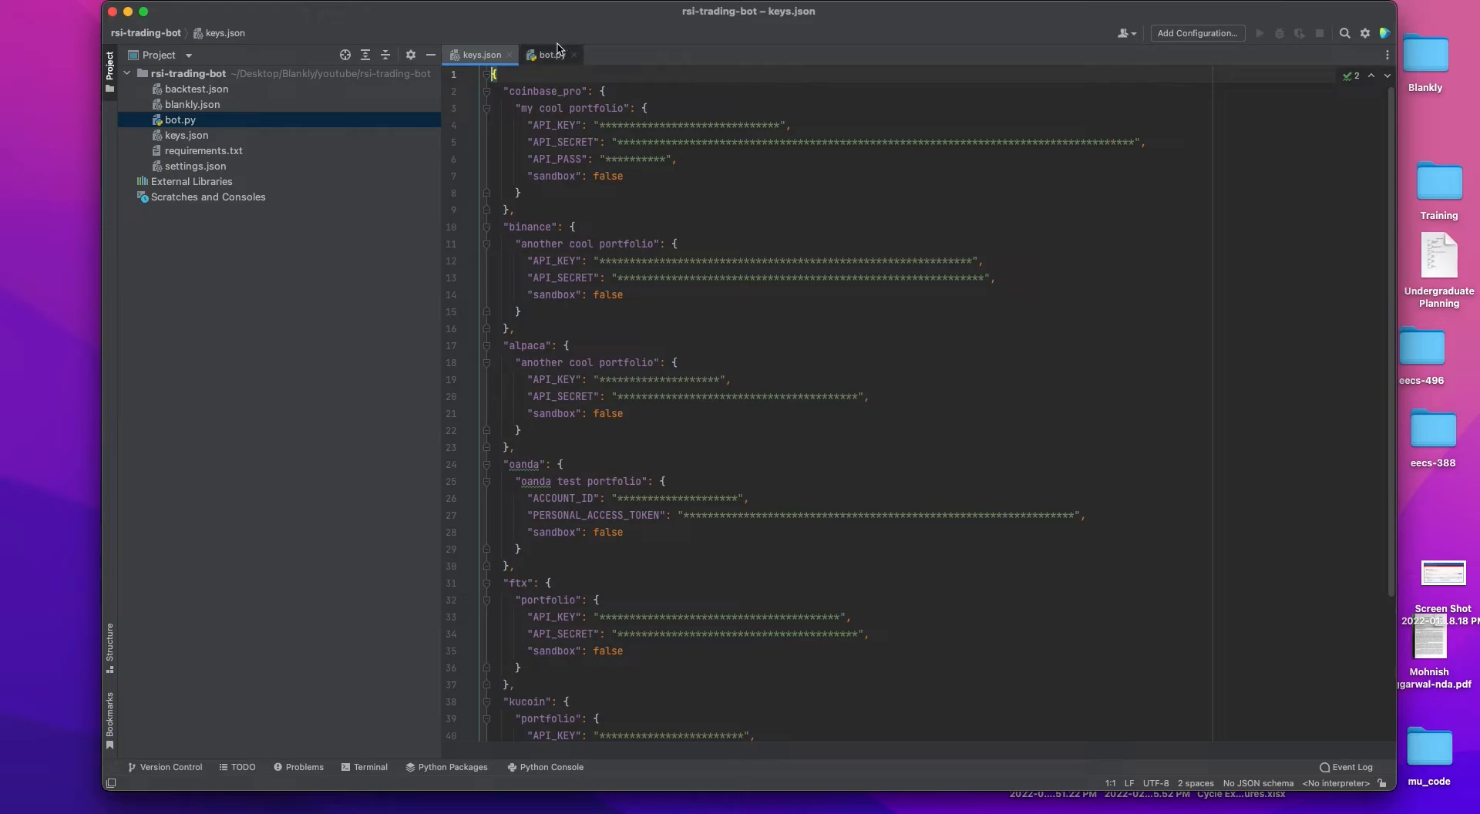
{"action": "mouse_move", "coordinate": [551, 54]}
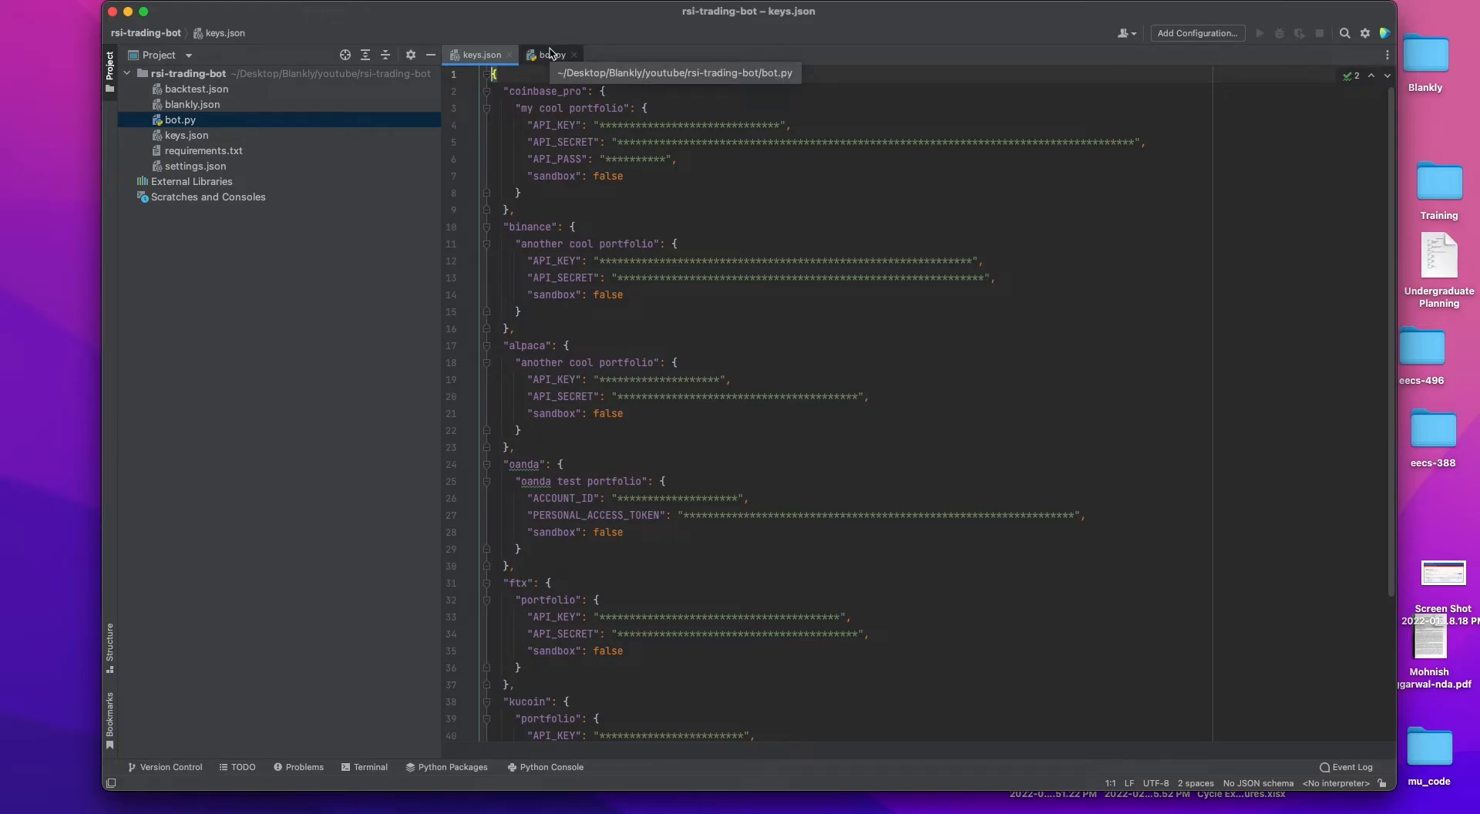
{"action": "left_click", "coordinate": [549, 54]}
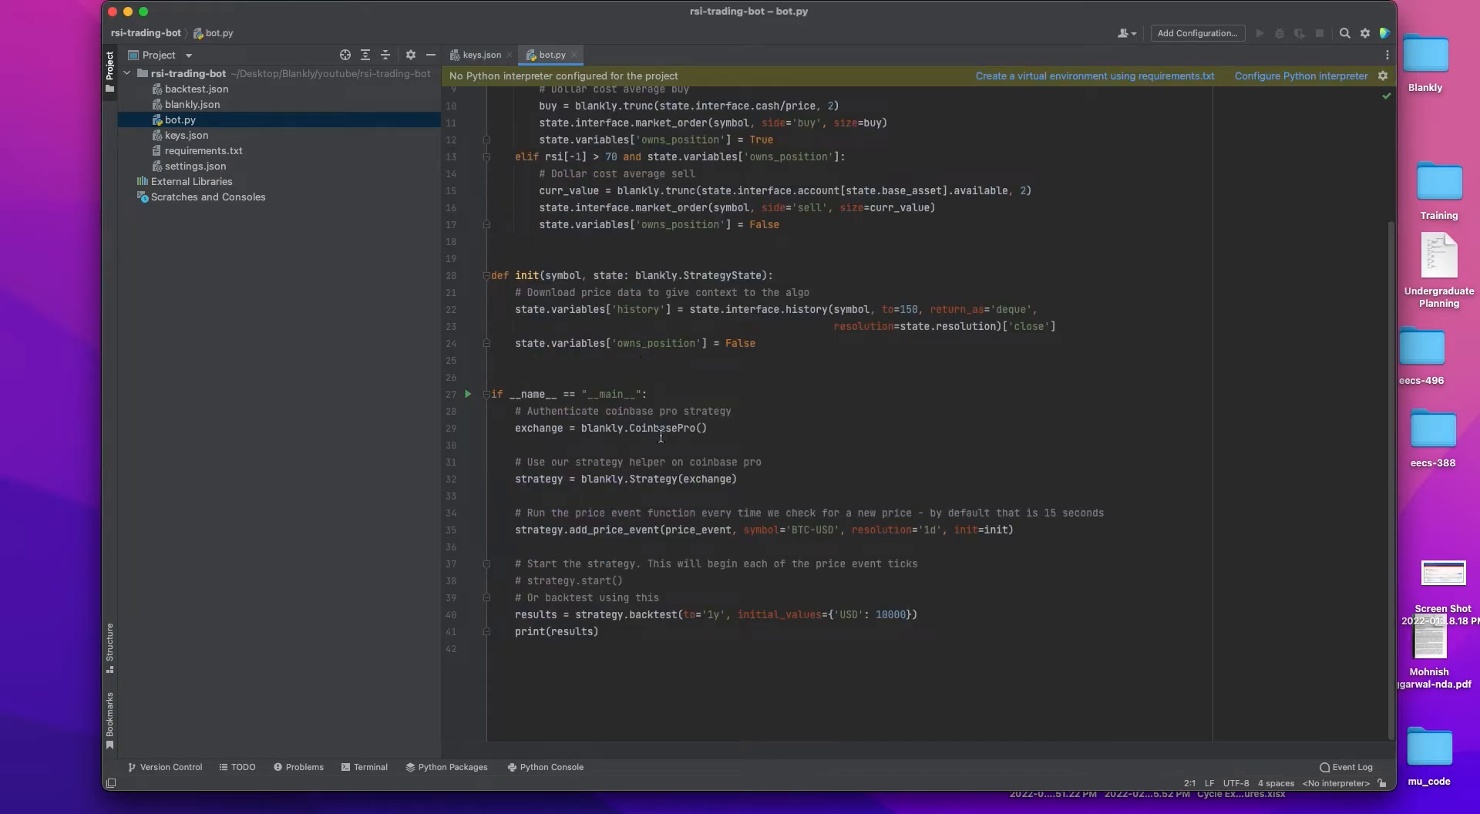
{"action": "left_click", "coordinate": [481, 54]}
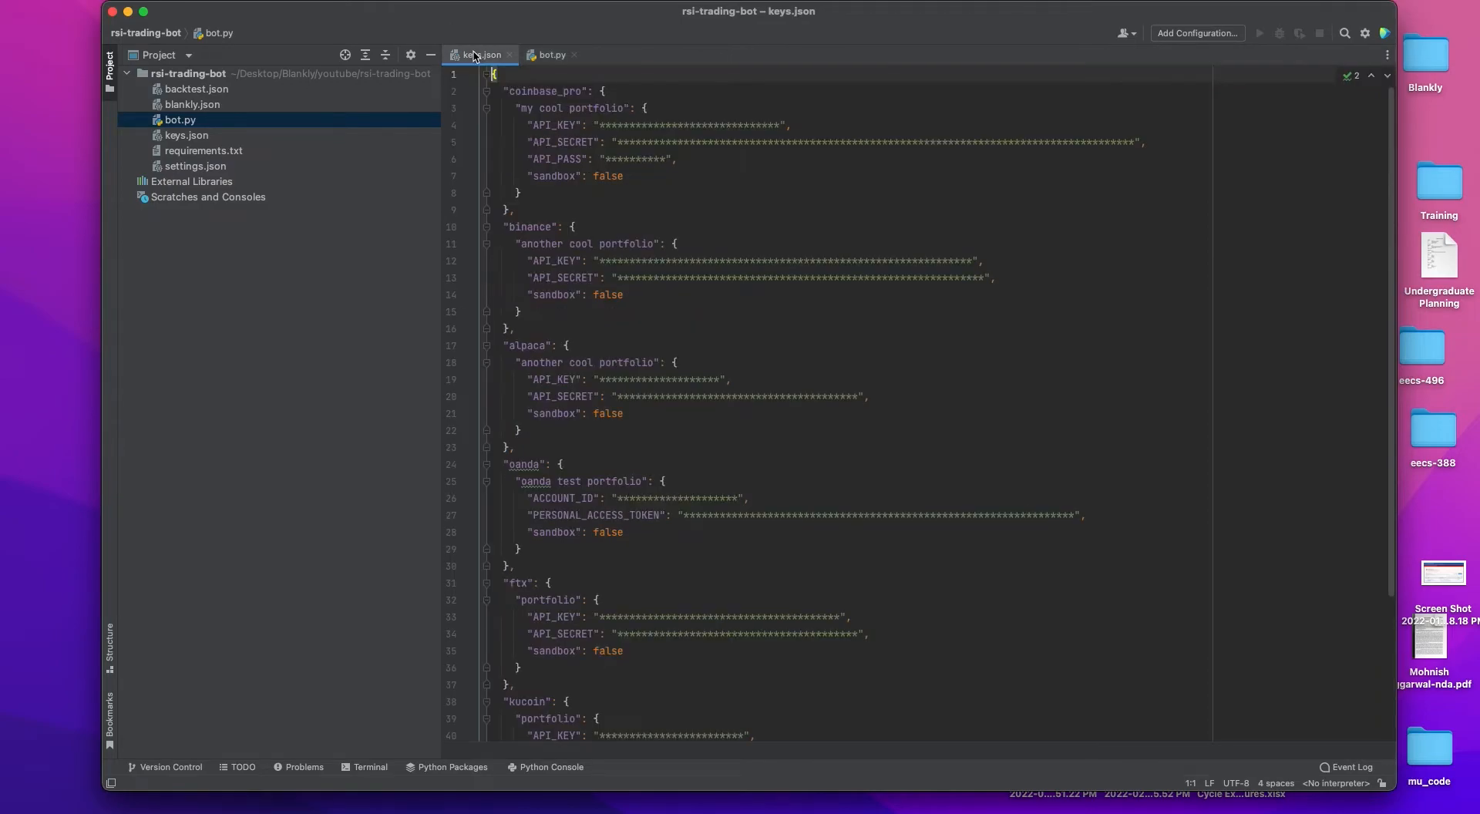
Replace the Alpaca API key and secret and set sandbox to true in keys.json.
{"action": "scroll", "scroll_direction": "down", "scroll_amount": 3}
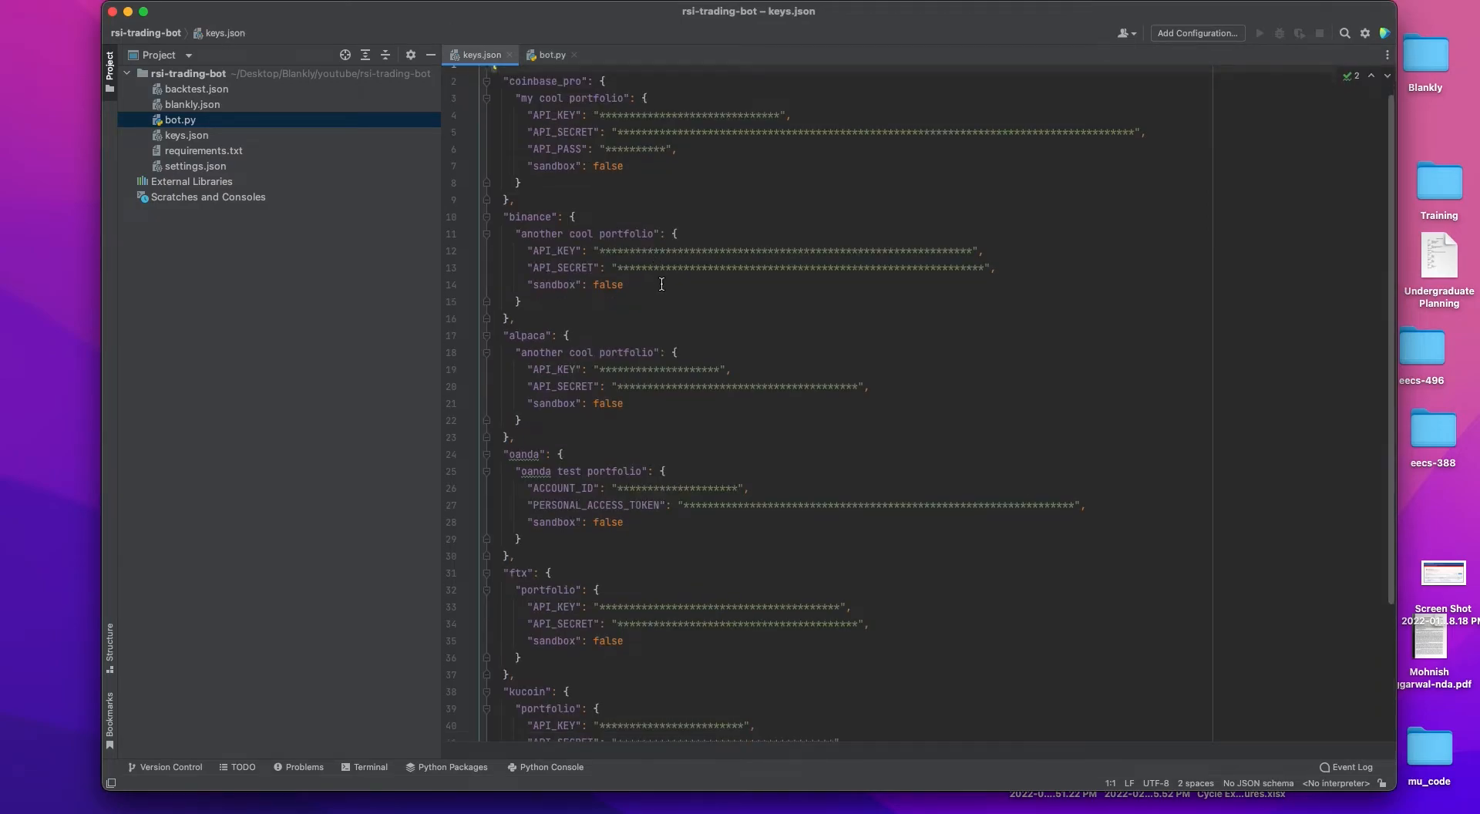
{"action": "double_click", "coordinate": [737, 386]}
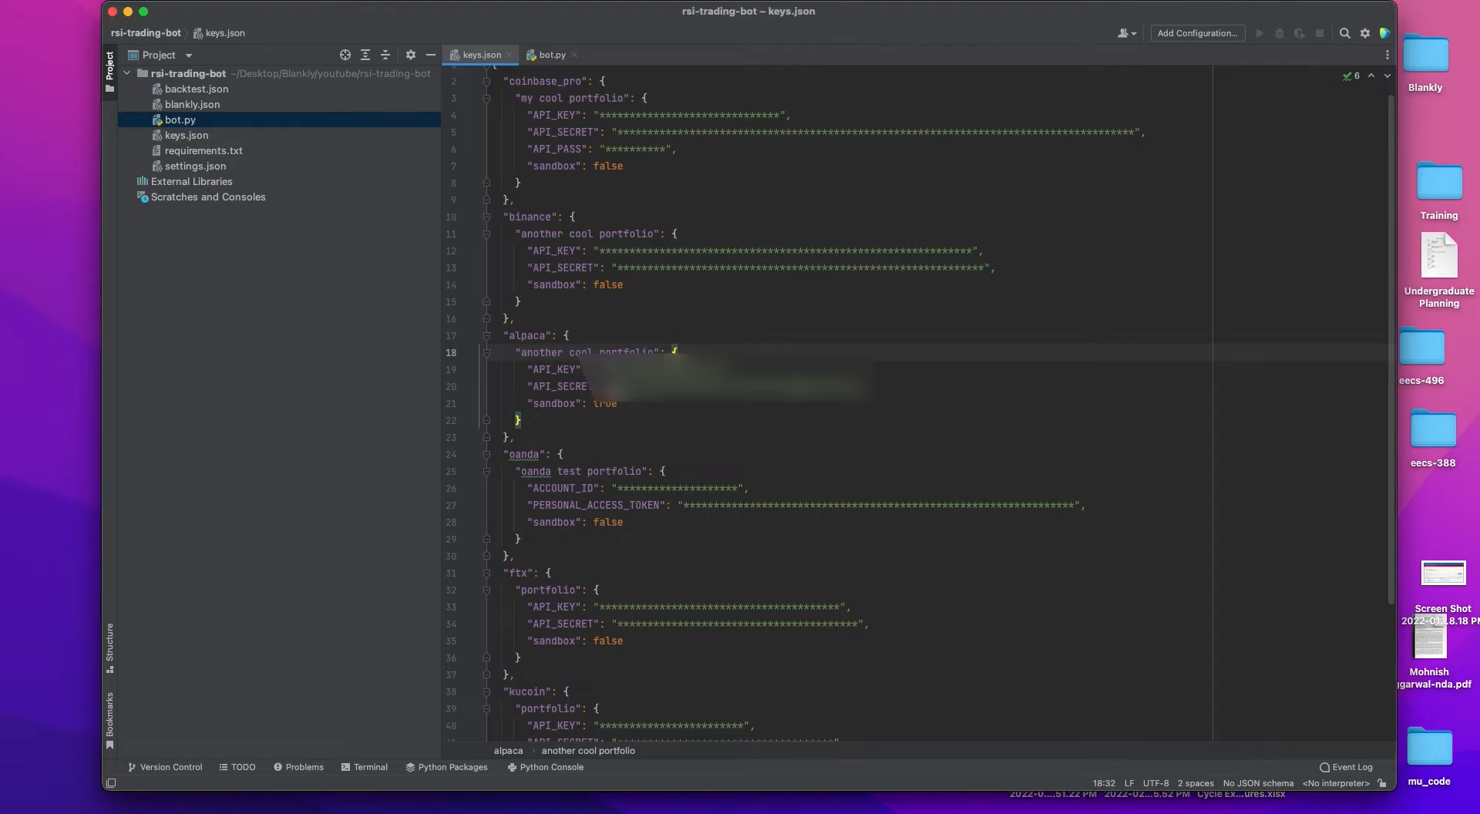
{"action": "mouse_move", "coordinate": [607, 405]}
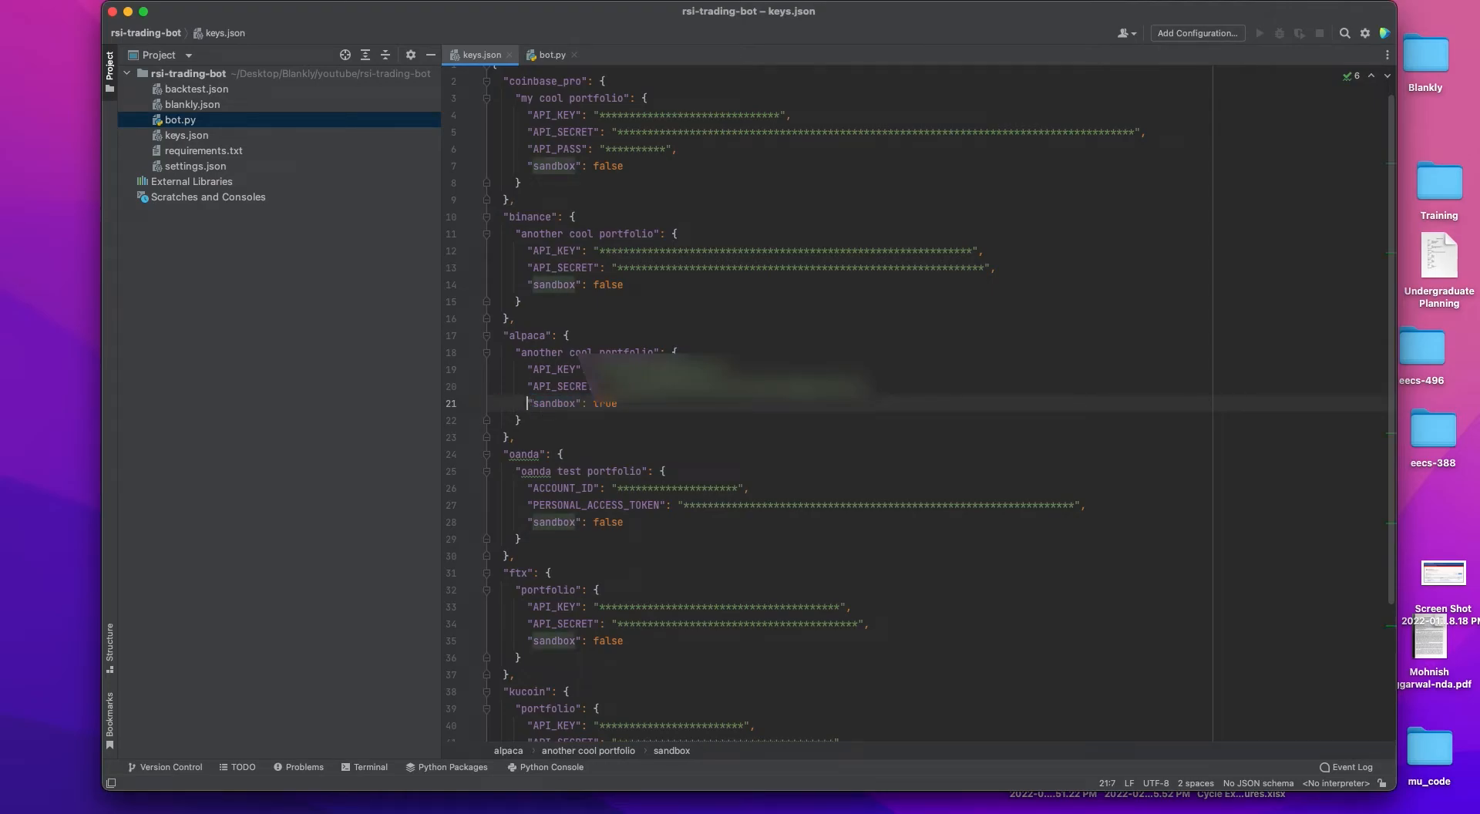
{"action": "left_click", "coordinate": [550, 54]}
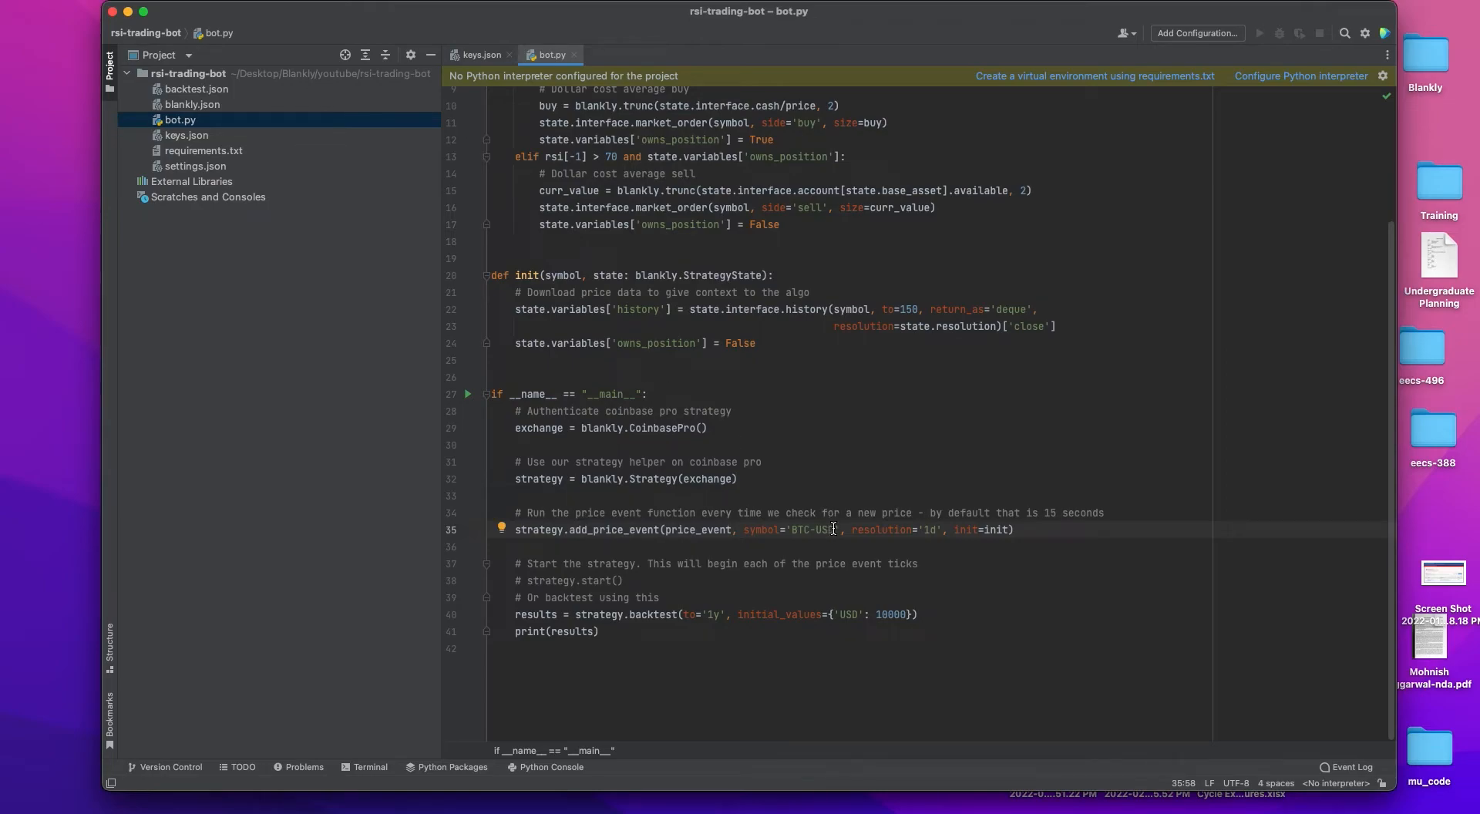
Change the traded symbol to AAPL and the exchange to blankly.Alpaca() in bot.py.
{"action": "double_click", "coordinate": [814, 529]}
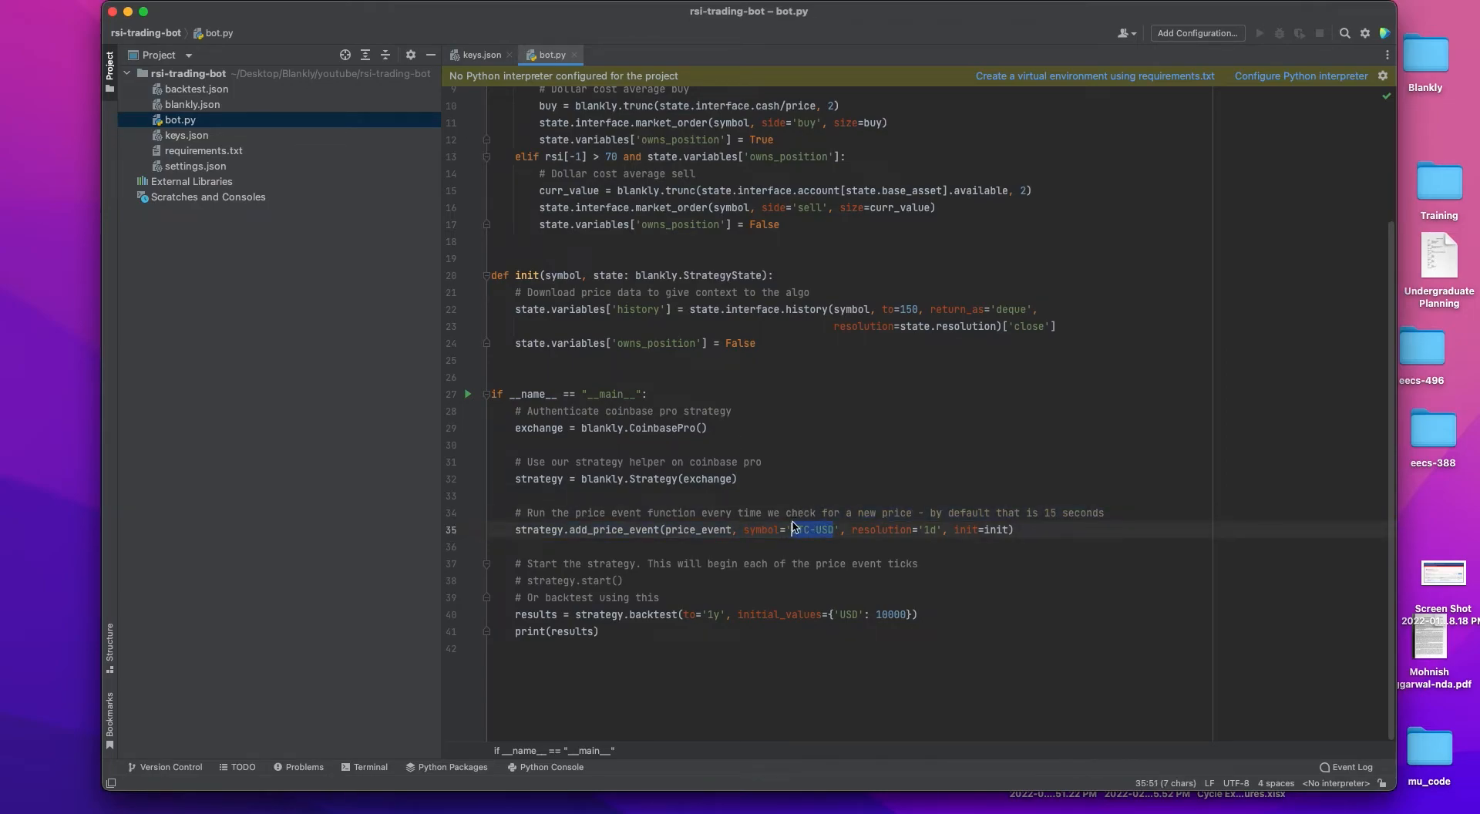
{"action": "type", "text": "AAPL"}
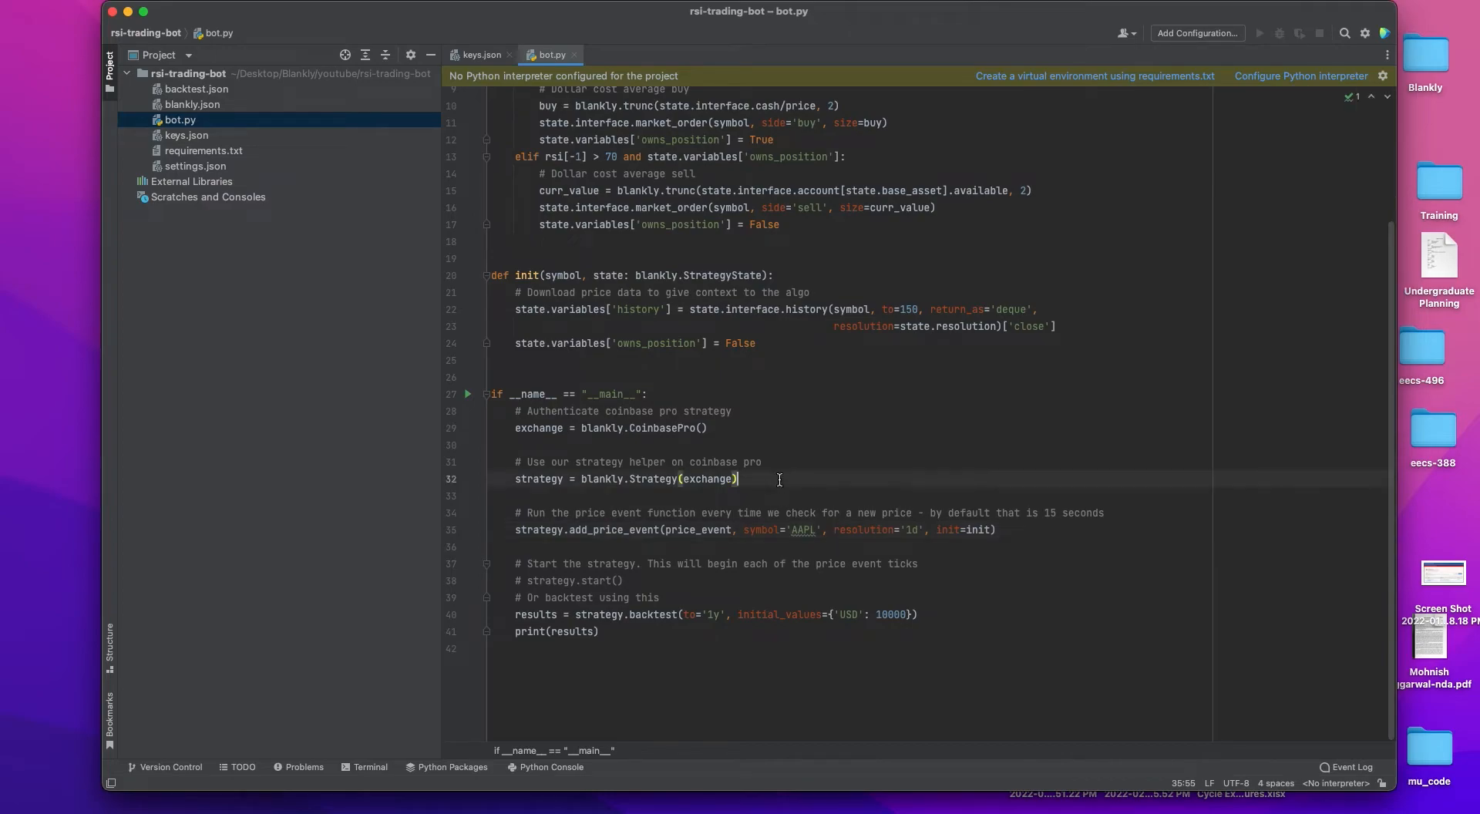
{"action": "left_click", "coordinate": [689, 427]}
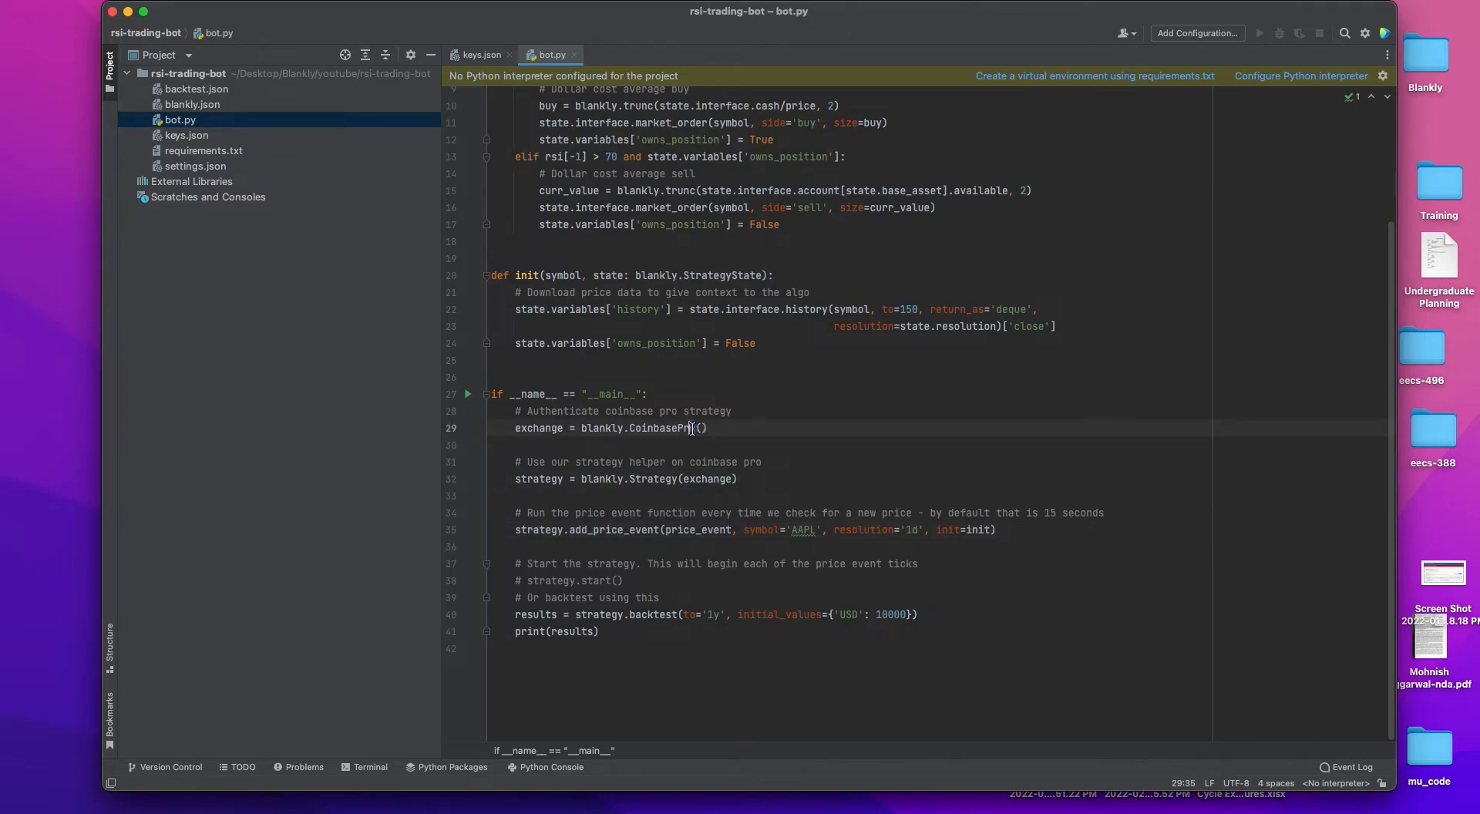
{"action": "double_click", "coordinate": [663, 427]}
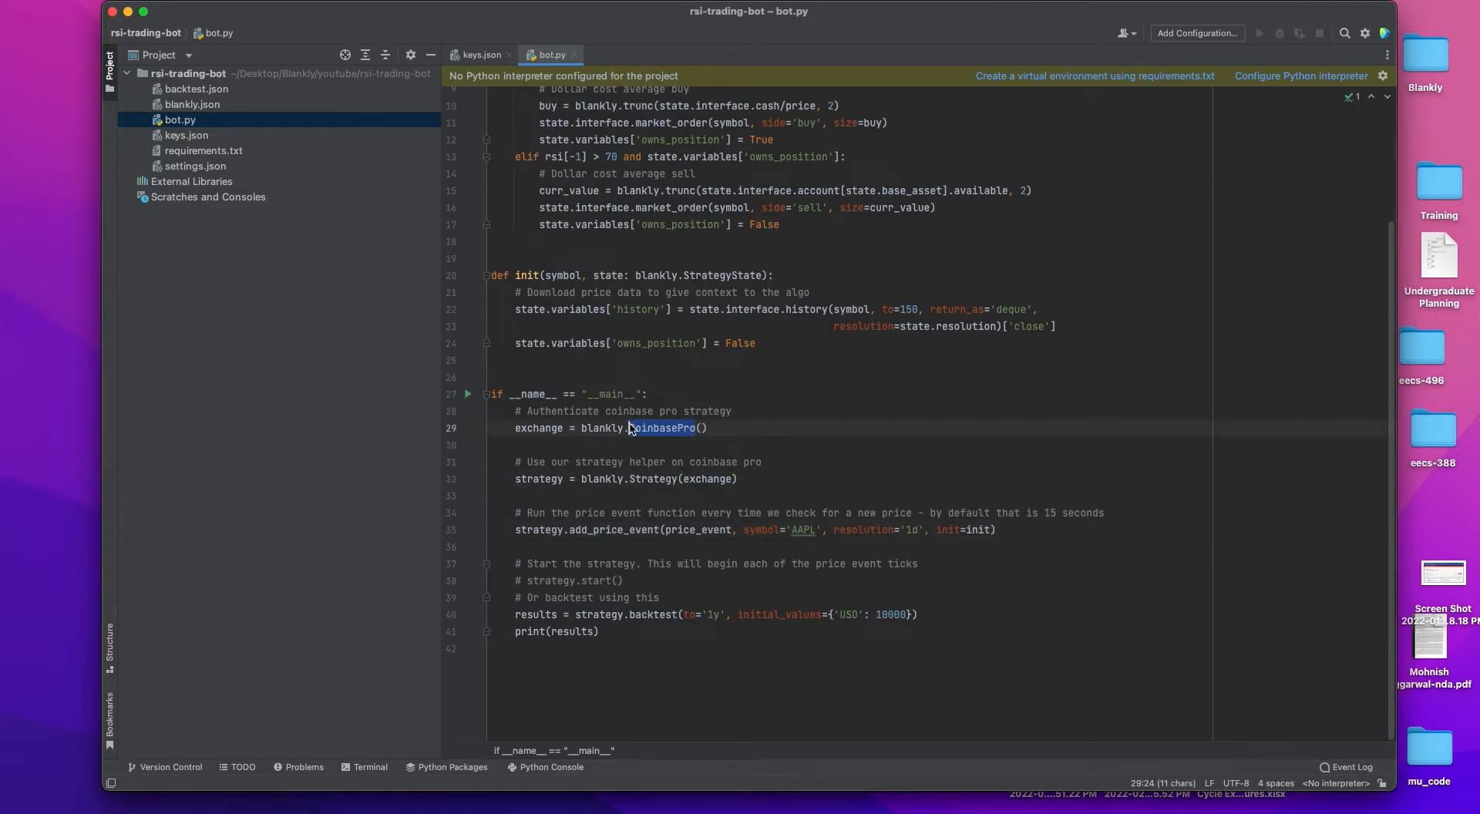
{"action": "type", "text": "ALP"}
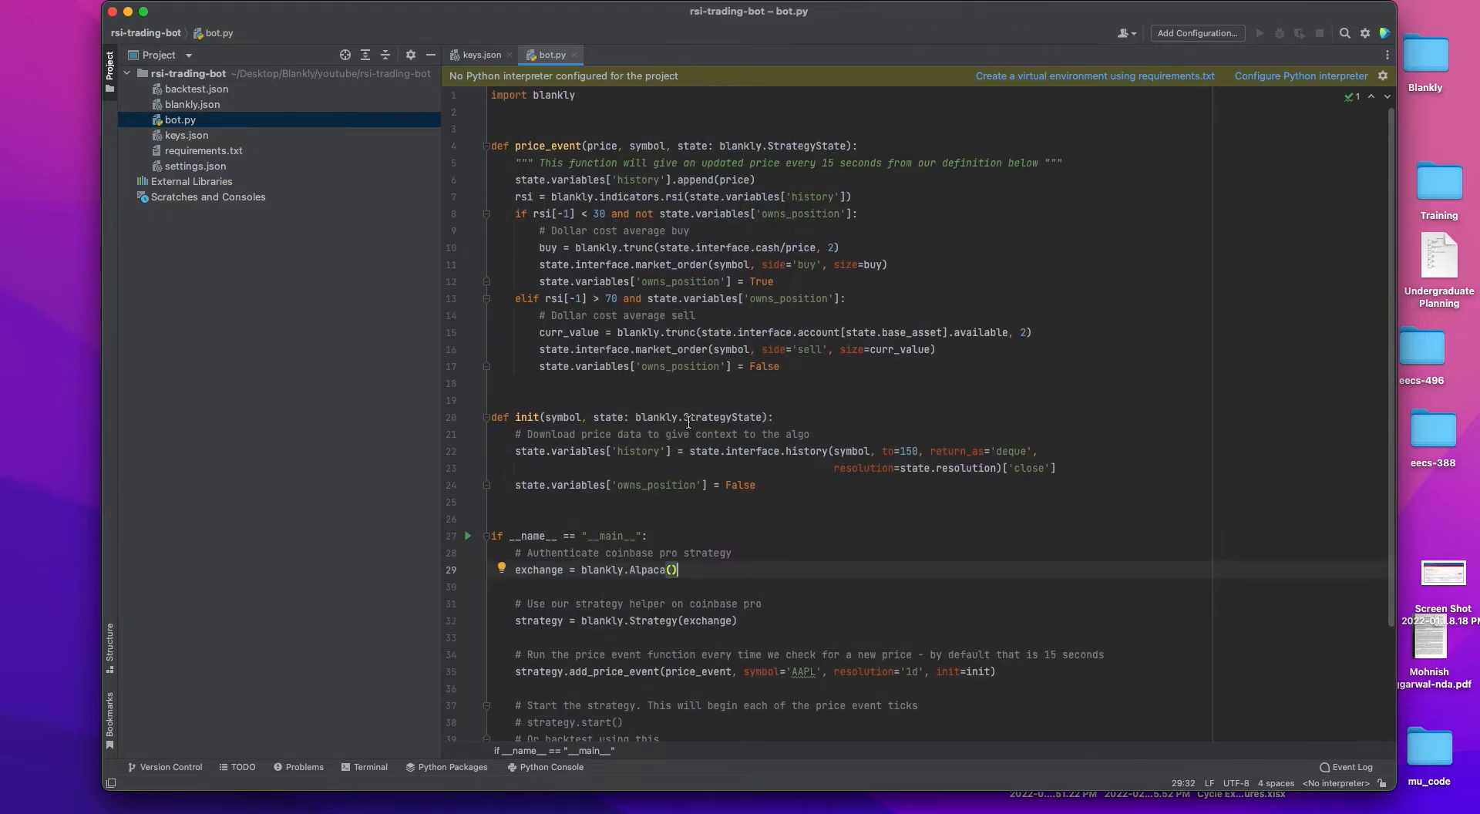
{"action": "scroll", "scroll_direction": "down", "scroll_amount": 3}
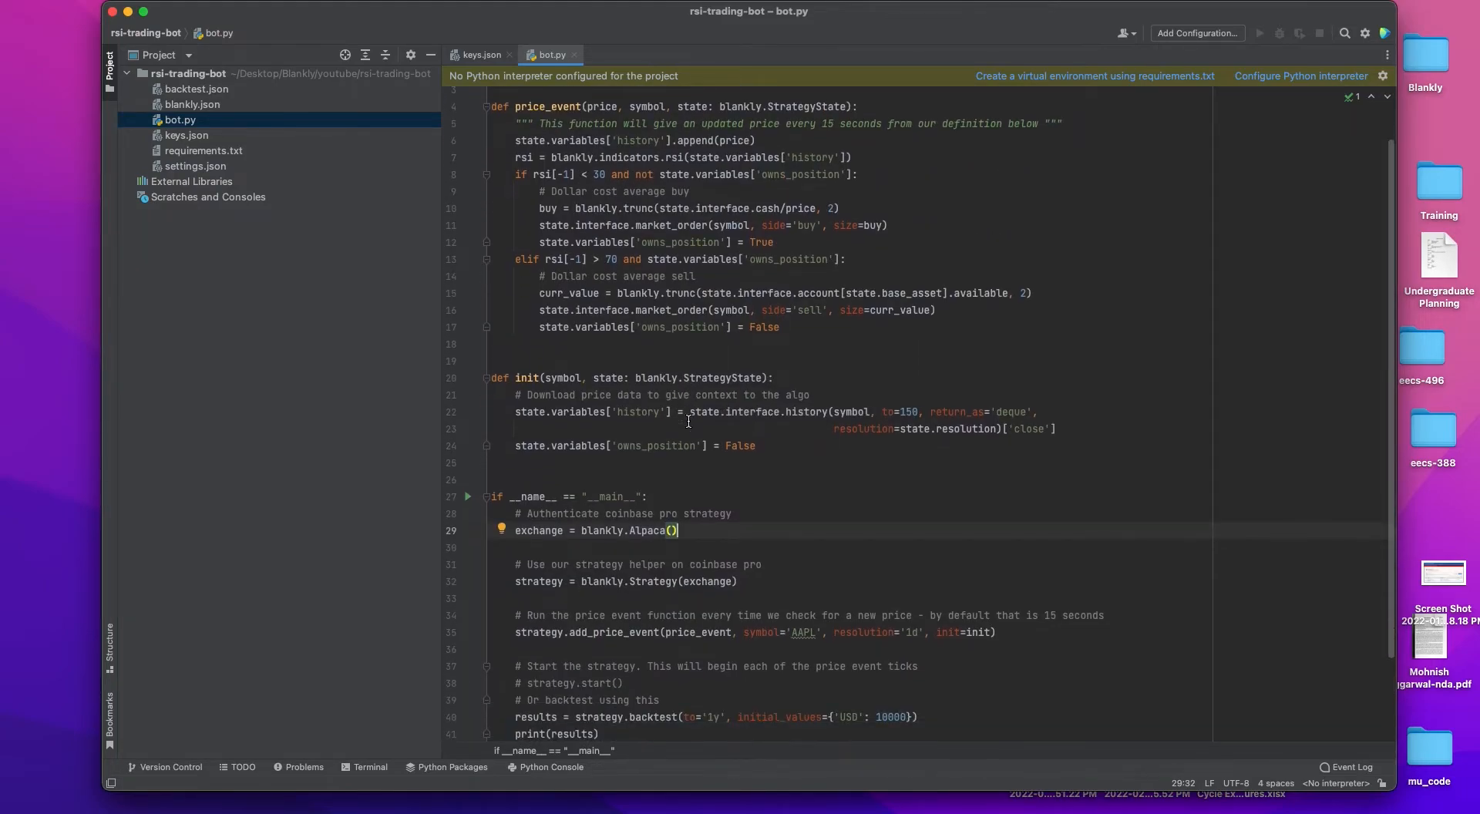
{"action": "scroll", "scroll_direction": "down", "scroll_amount": 3}
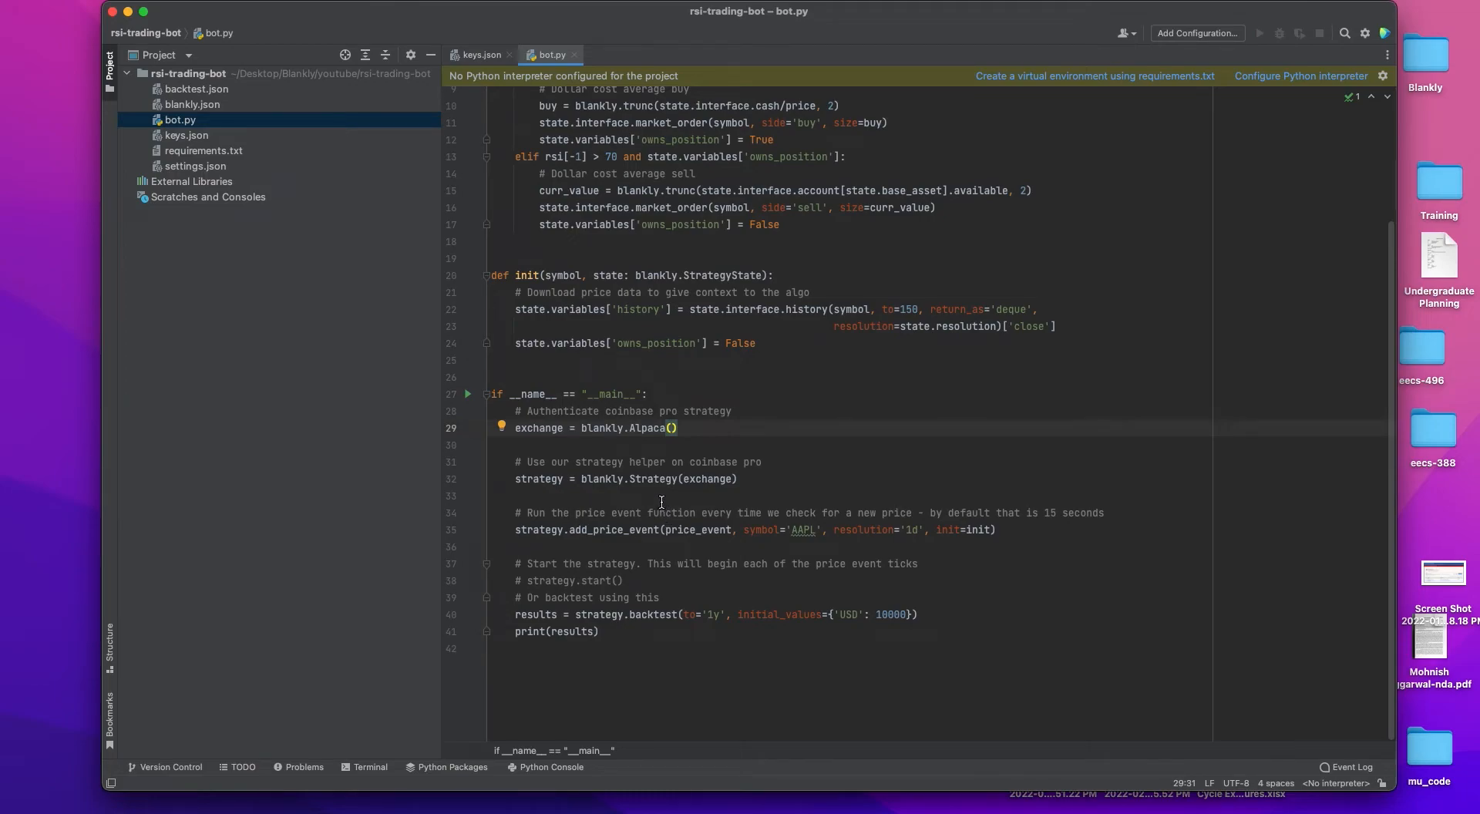
{"action": "mouse_move", "coordinate": [531, 598]}
{"action": "type", "text": "python bot.p"}
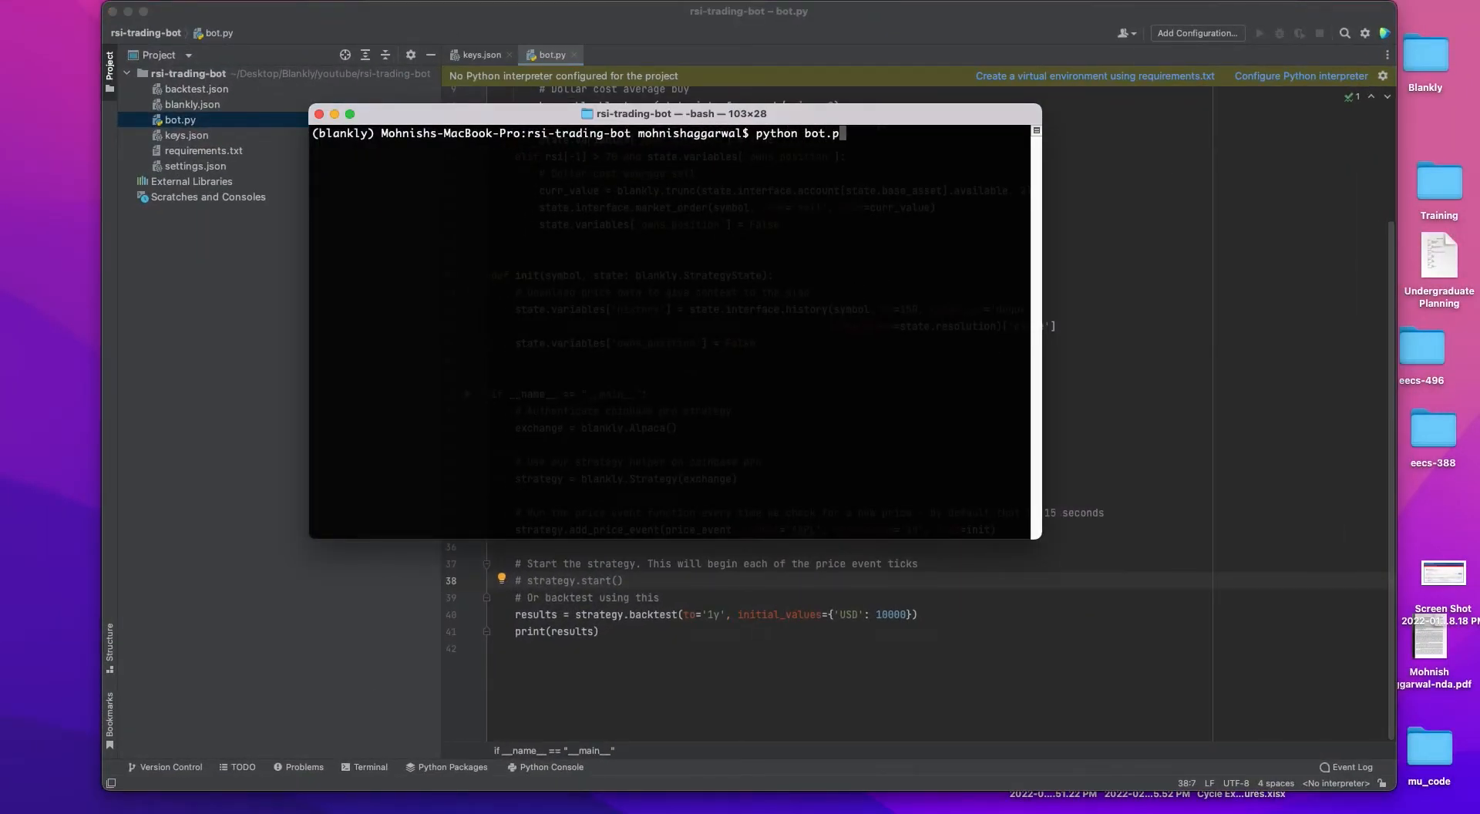
Run python bot.py to start the backtest on the Alpaca portfolio.
{"action": "type", "text": "y"}
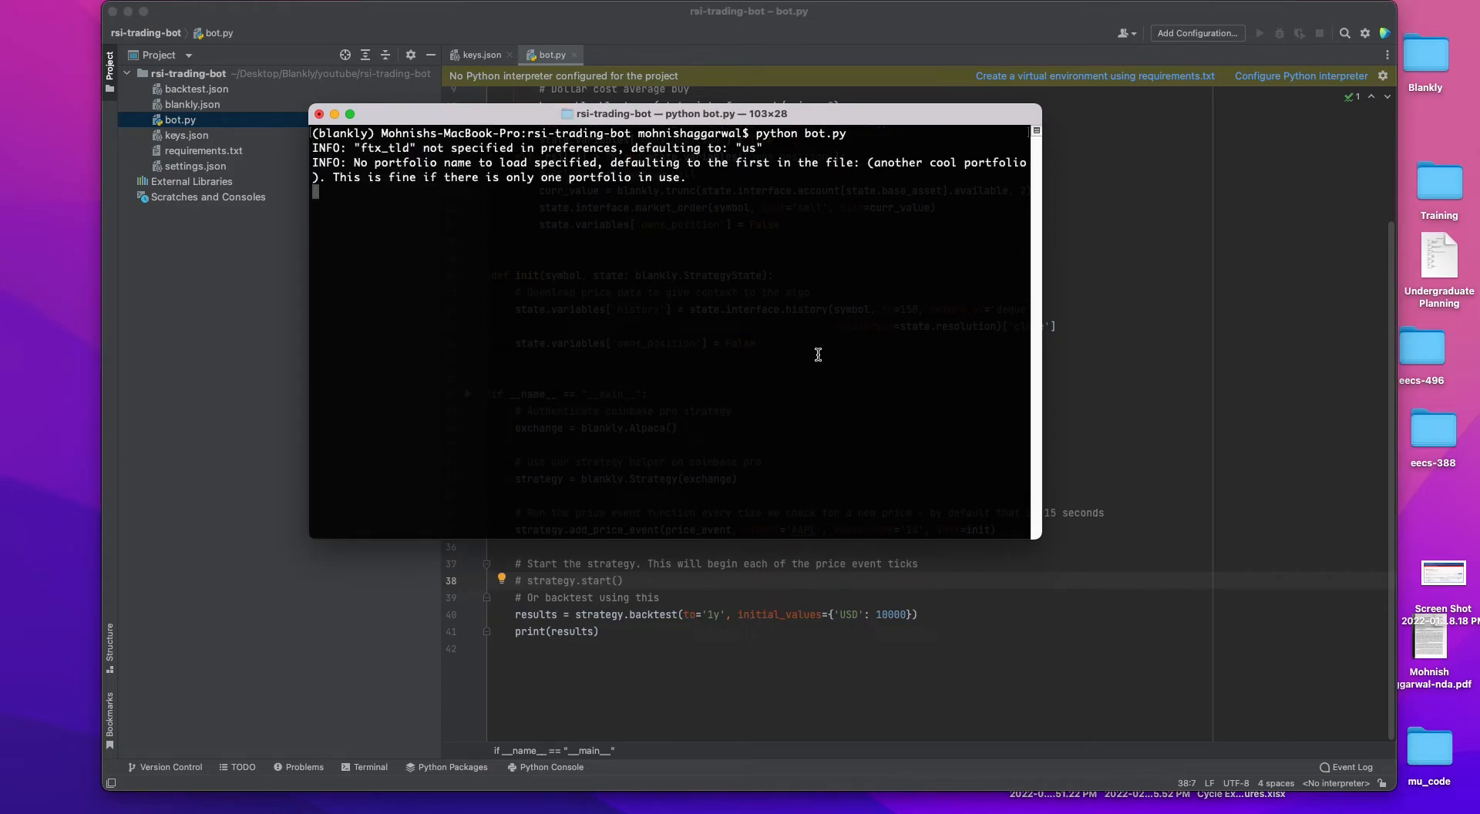
{"action": "mouse_move", "coordinate": [806, 328]}
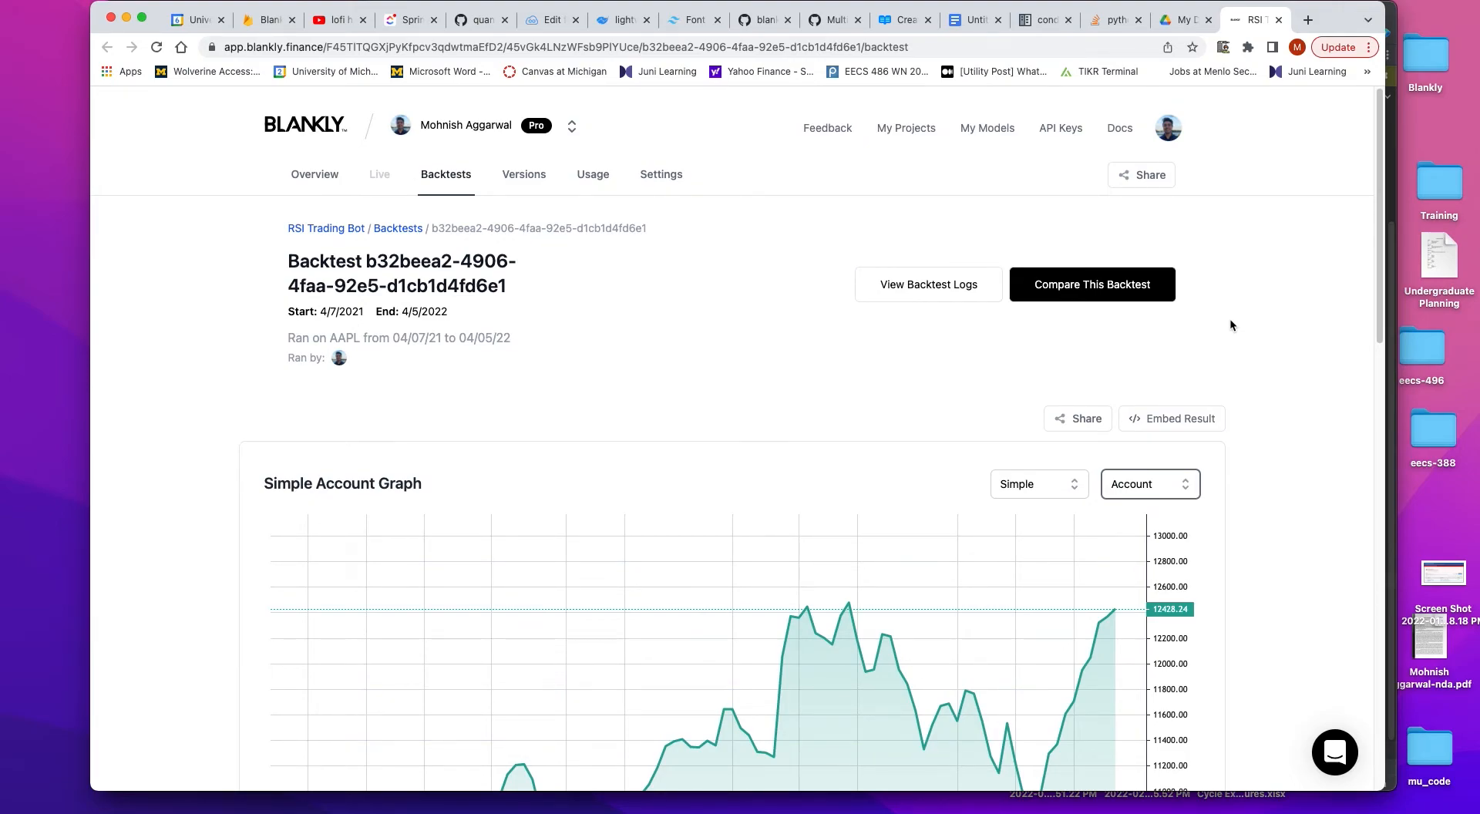
Review the AAPL backtest graph, switch metrics to Risk Metrics and another category, and view the transactions.
{"action": "scroll", "scroll_direction": "down", "scroll_amount": 3}
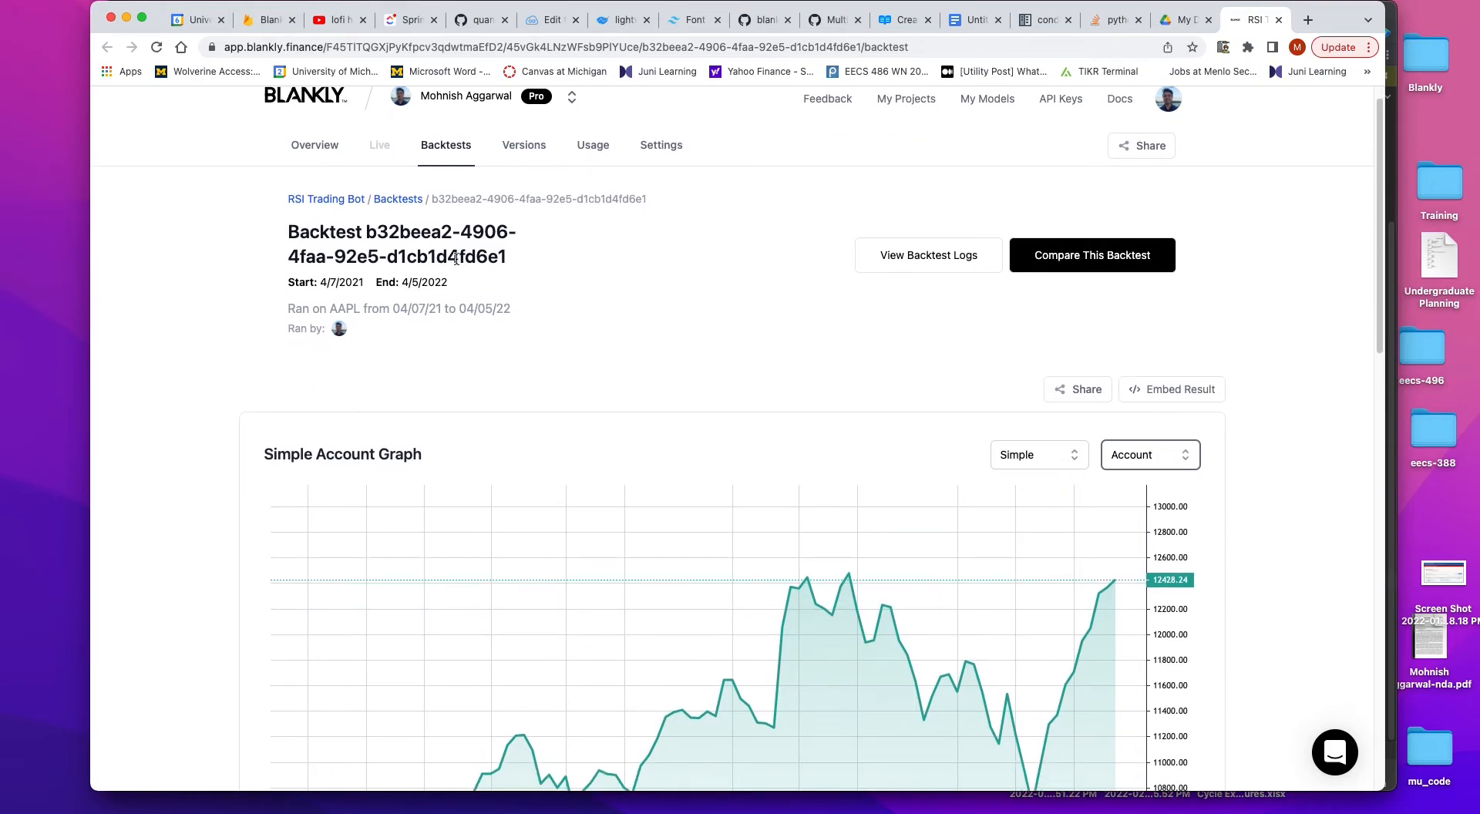
{"action": "scroll", "scroll_direction": "down", "scroll_amount": 3}
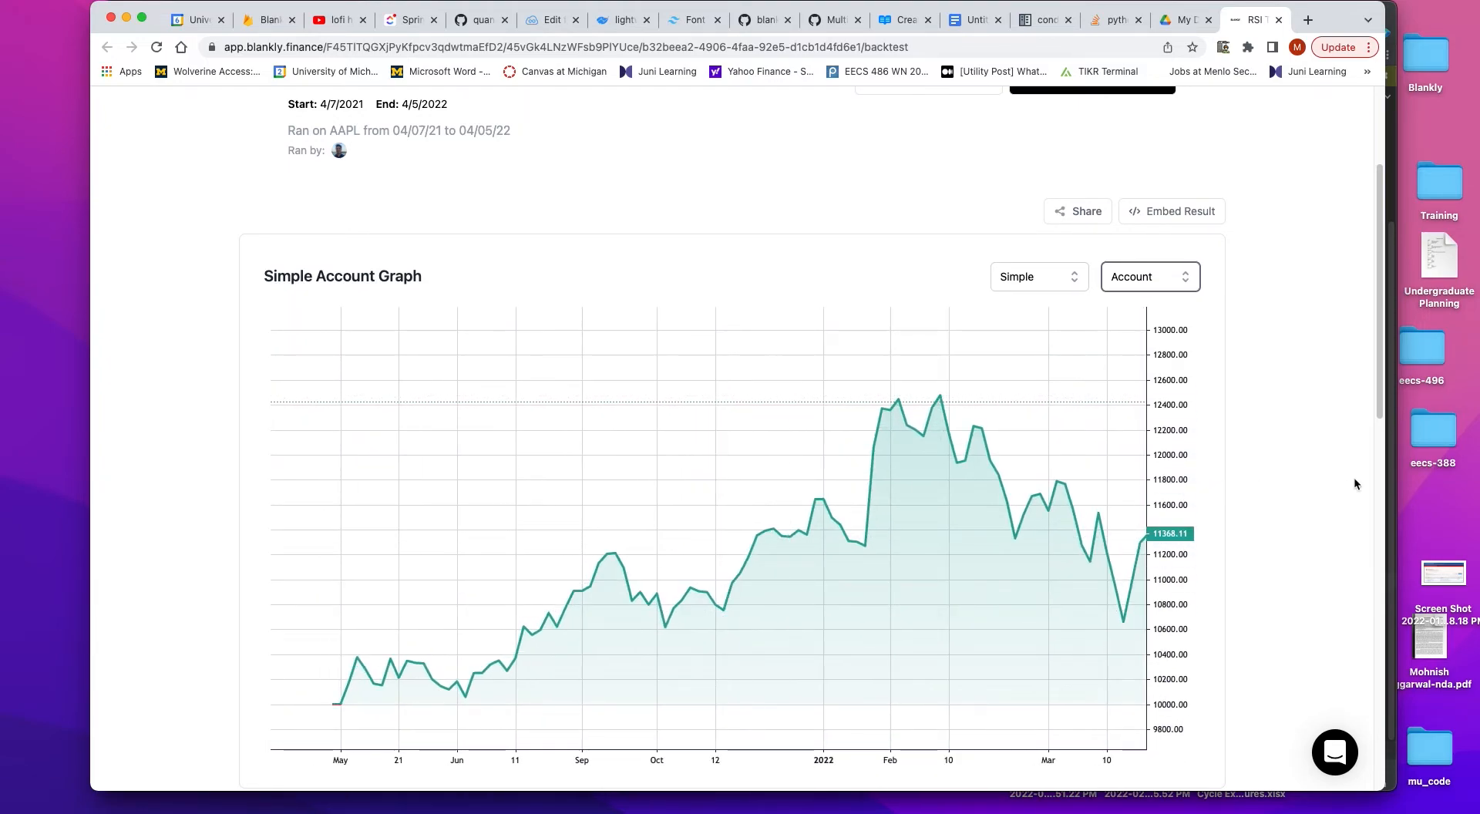
{"action": "scroll", "scroll_direction": "down", "scroll_amount": 3}
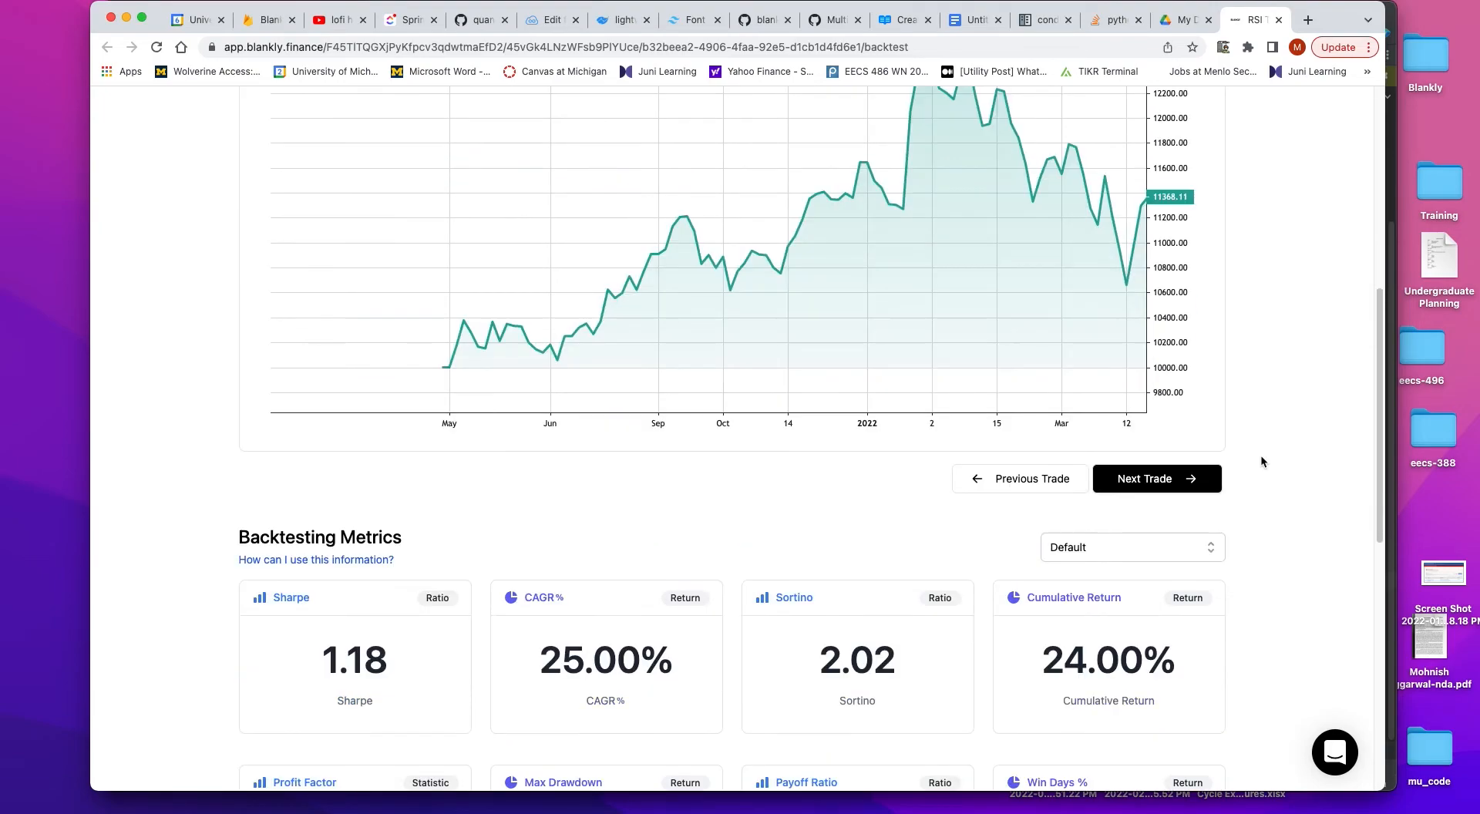
{"action": "scroll", "scroll_direction": "down", "scroll_amount": 3}
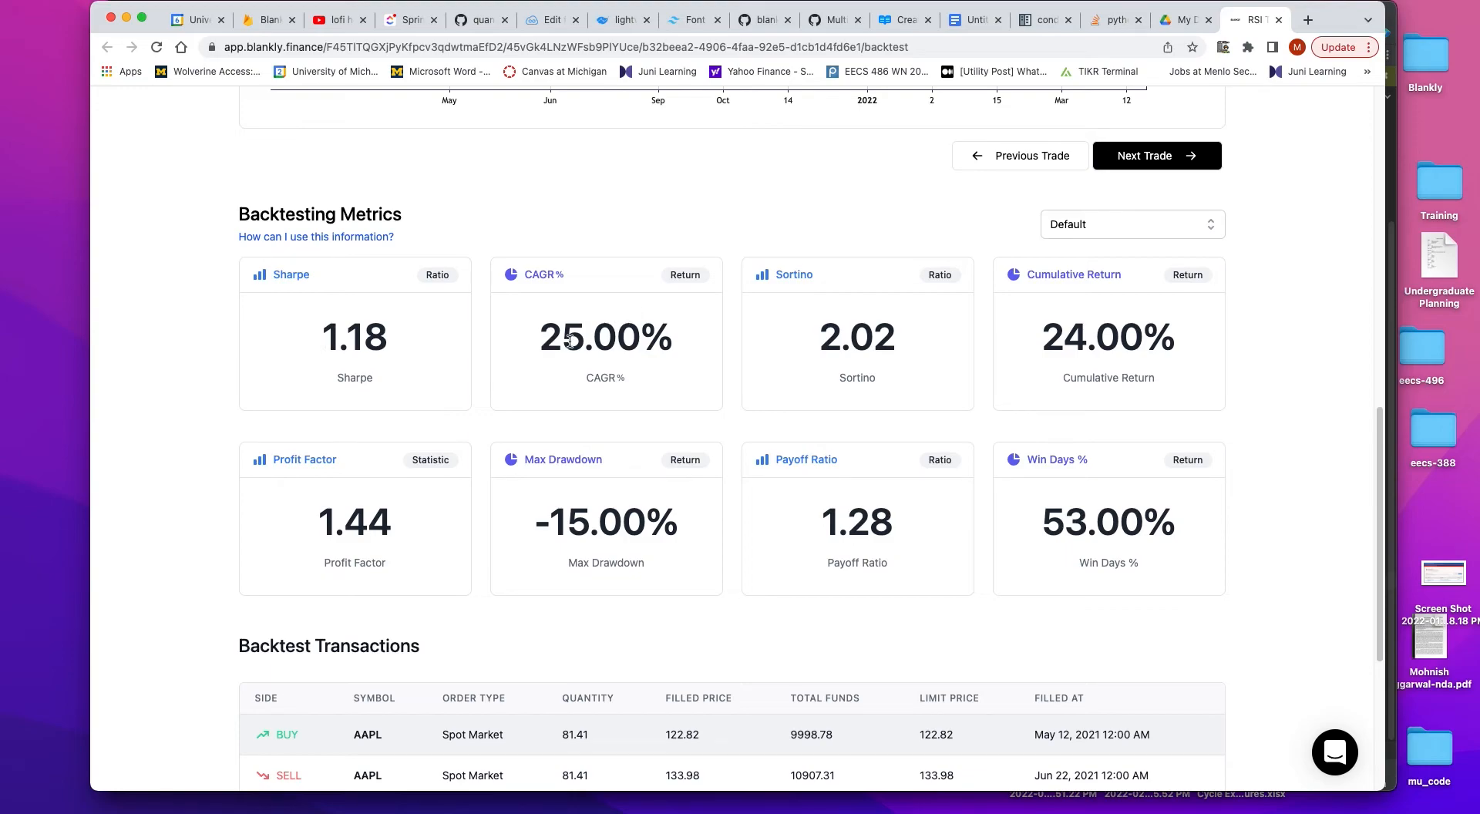
{"action": "left_click", "coordinate": [1130, 224]}
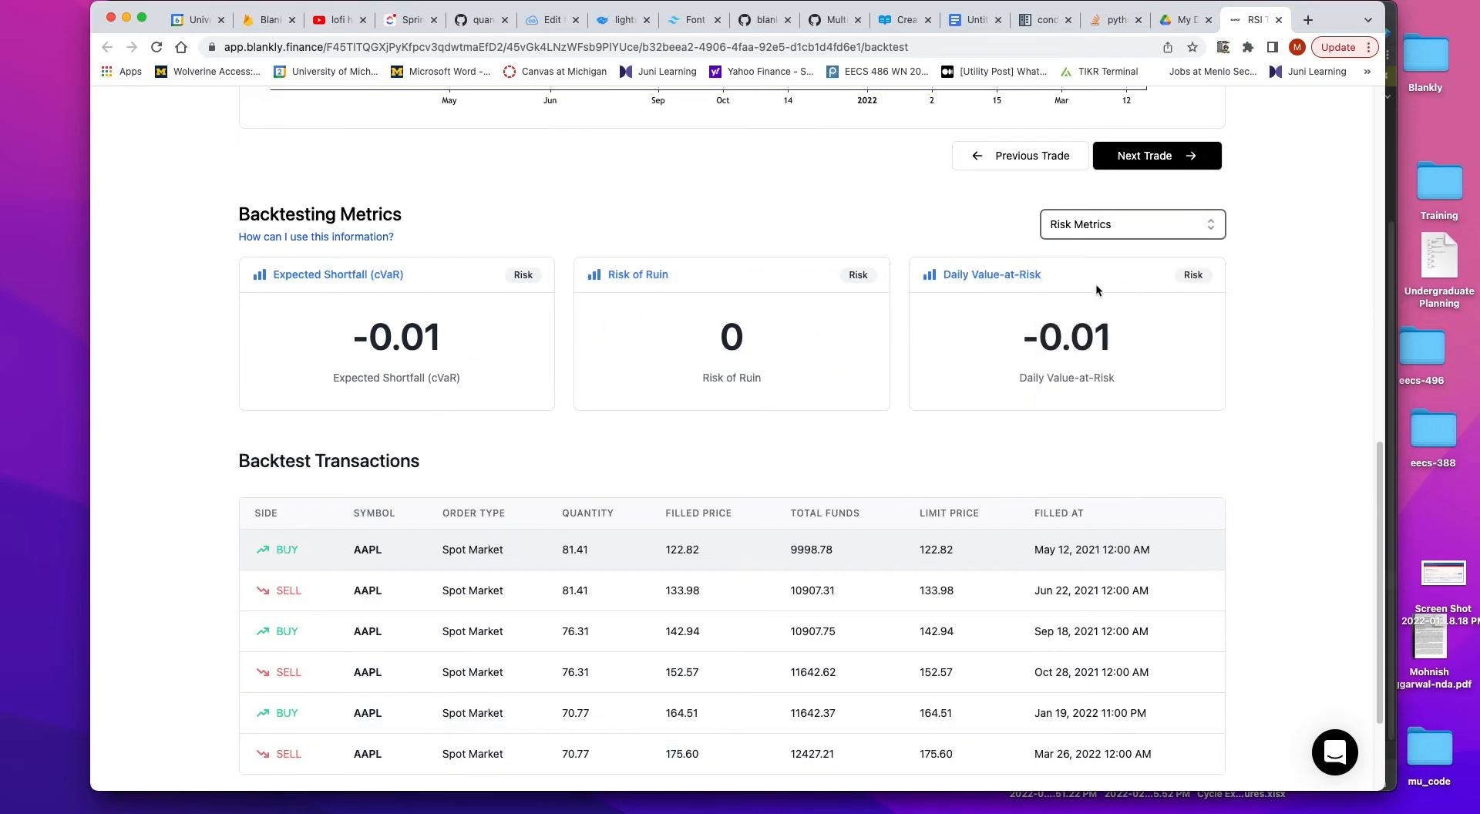
{"action": "left_click", "coordinate": [1130, 224]}
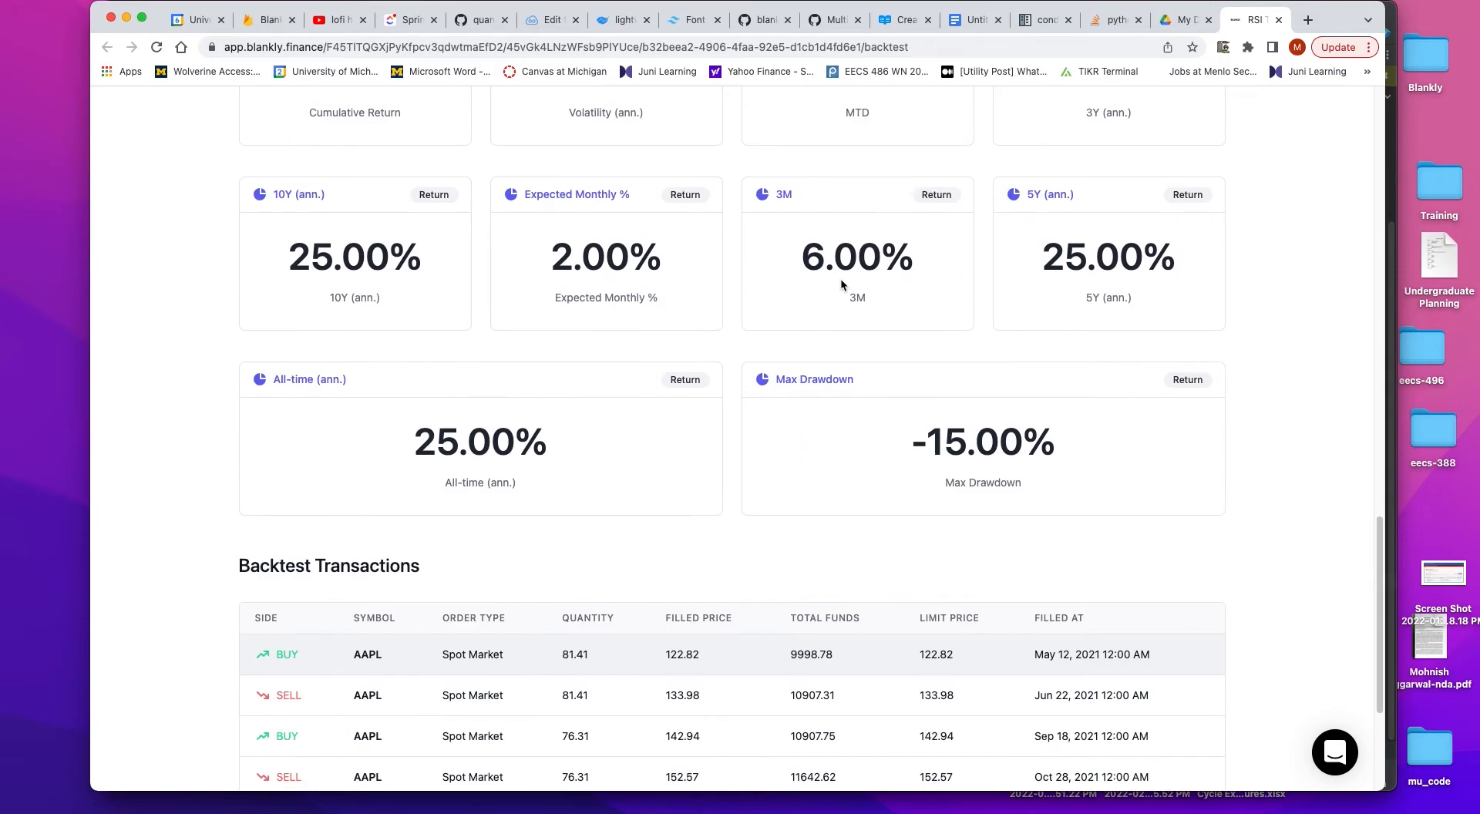
{"action": "scroll", "scroll_direction": "down", "scroll_amount": 3}
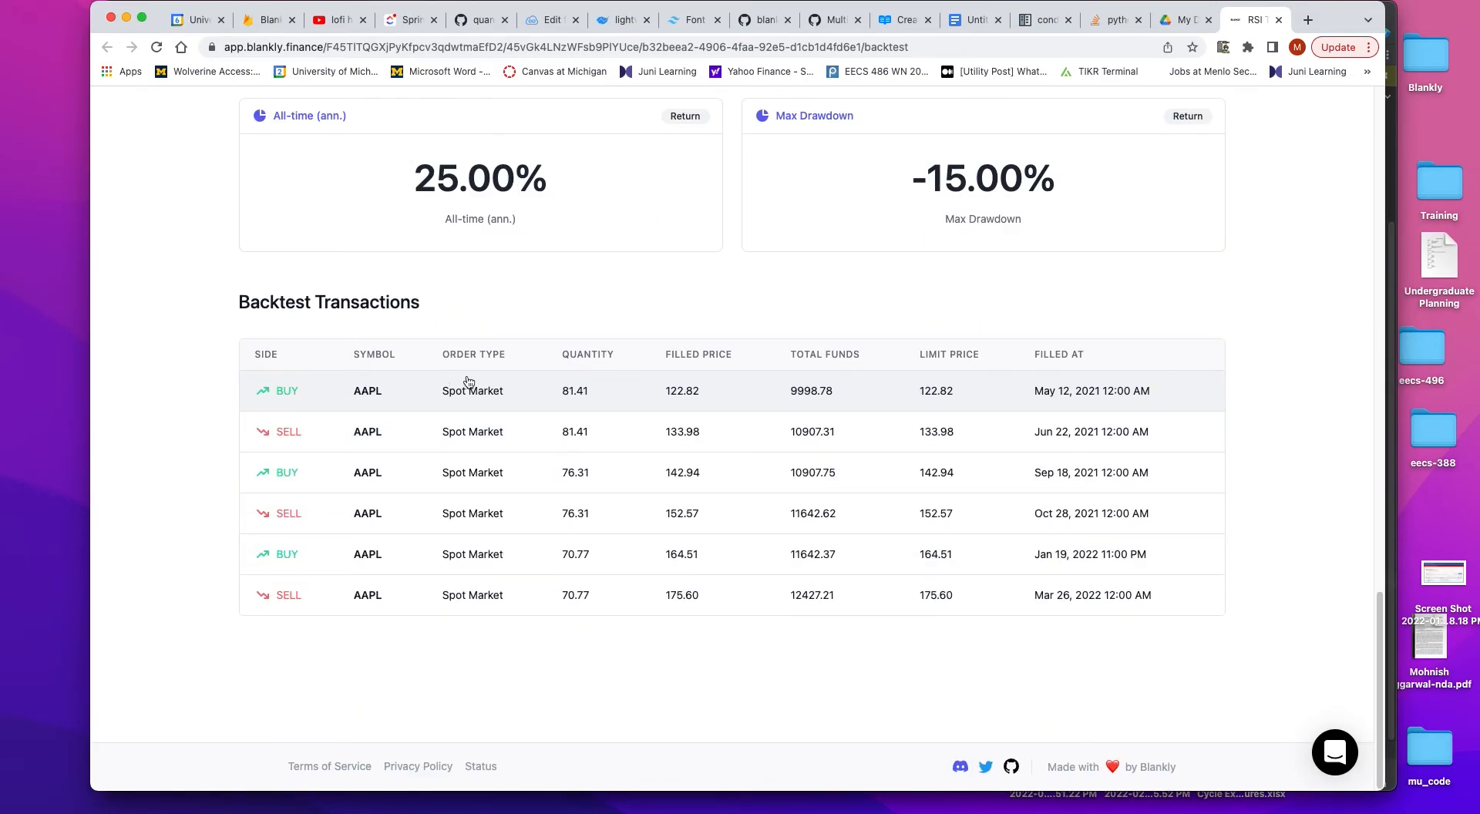